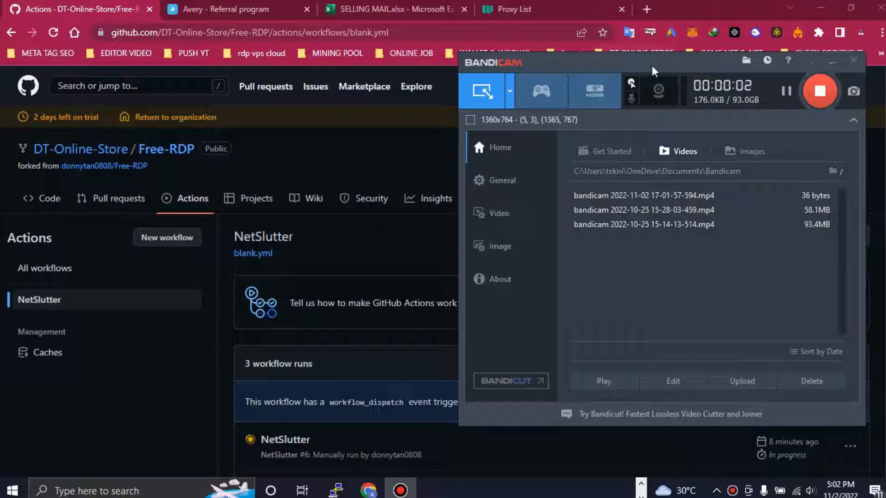
pyautogui.moveTo(275, 109)
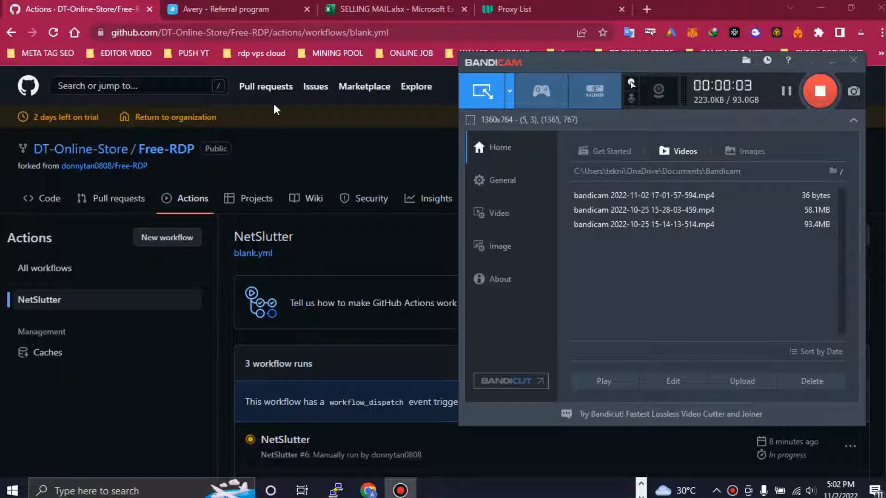
pyautogui.moveTo(406, 72)
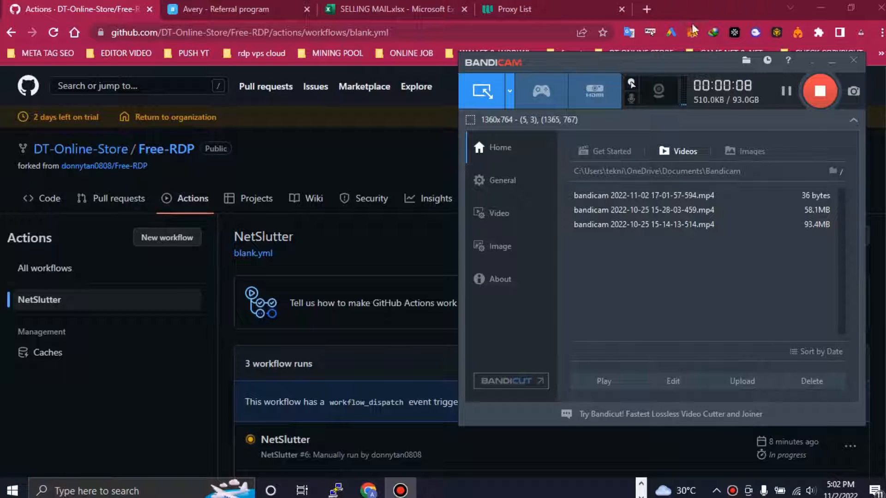
pyautogui.click(854, 61)
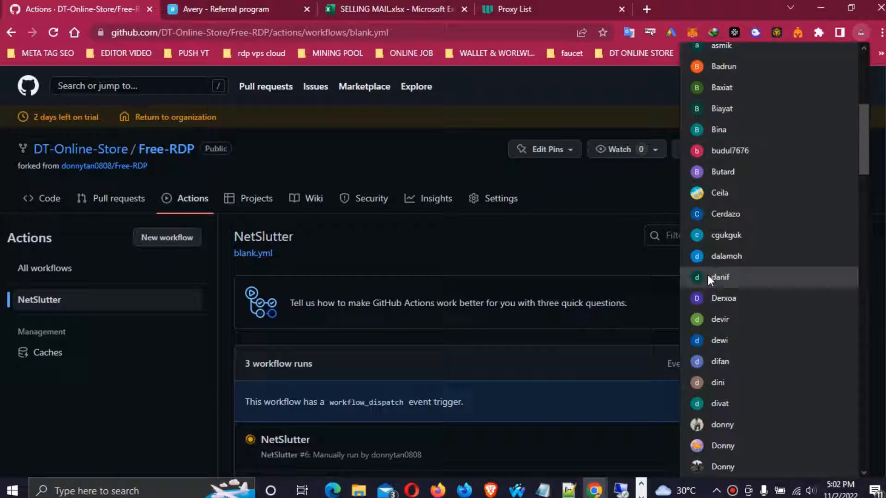
pyautogui.scroll(-3)
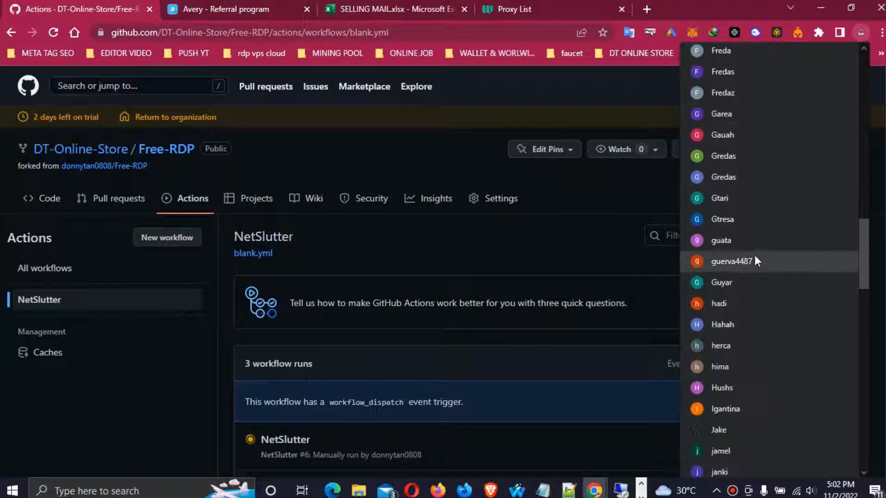
pyautogui.scroll(-3)
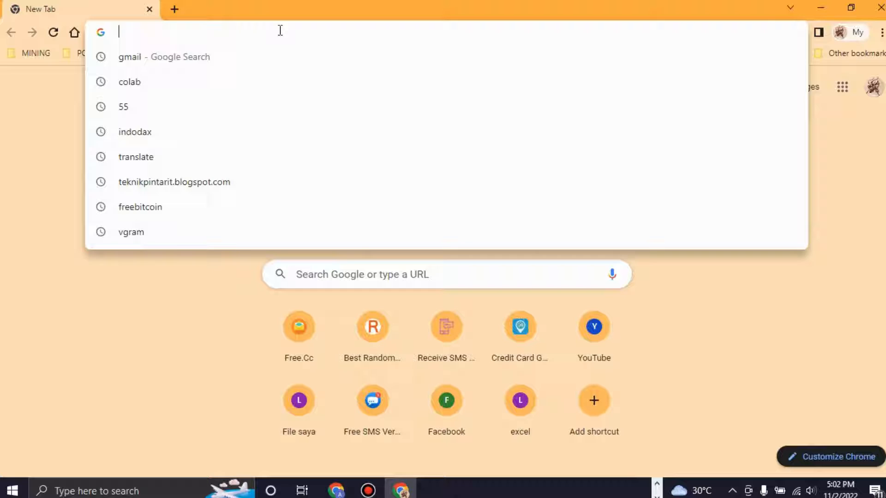
# Step: Search Google for 'ngrok' and open the ngrok.com result
pyautogui.write('ngrok&oq=ngrok&aqs=chrome..69i57j0i512l9.1496j0j7&sourceid=chrome&ie=UTF-8')
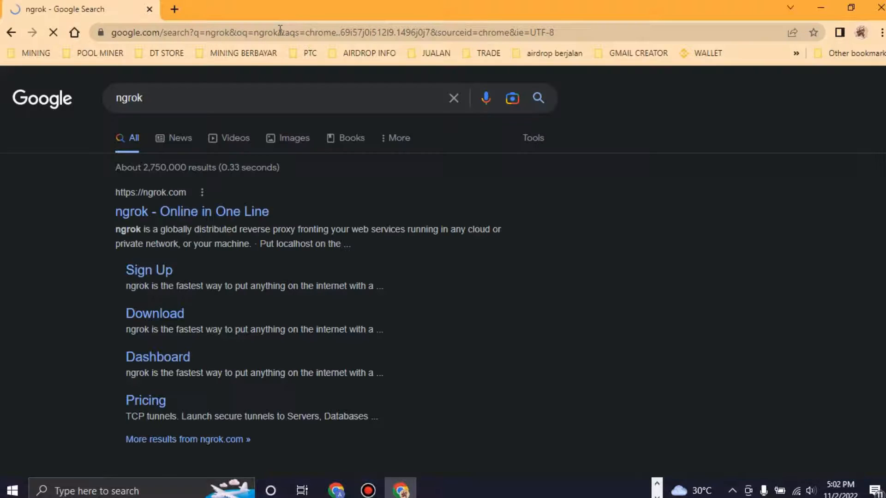
pyautogui.click(173, 211)
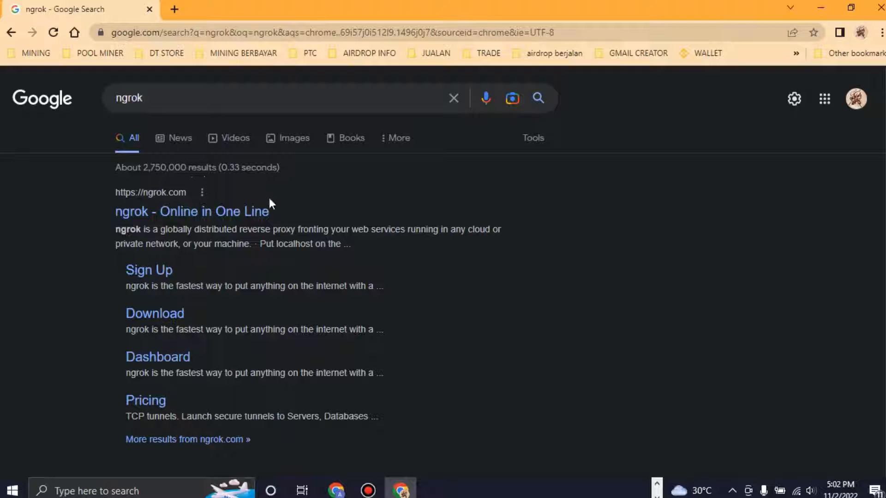
pyautogui.moveTo(277, 229)
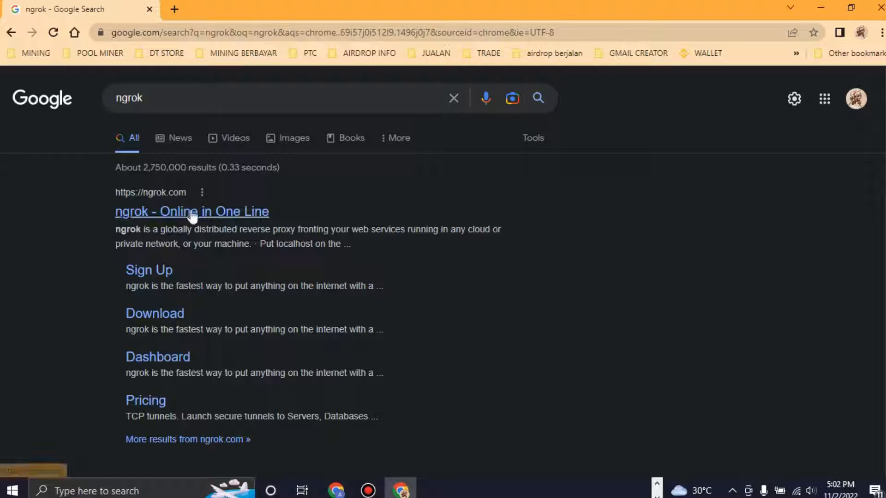
pyautogui.click(192, 212)
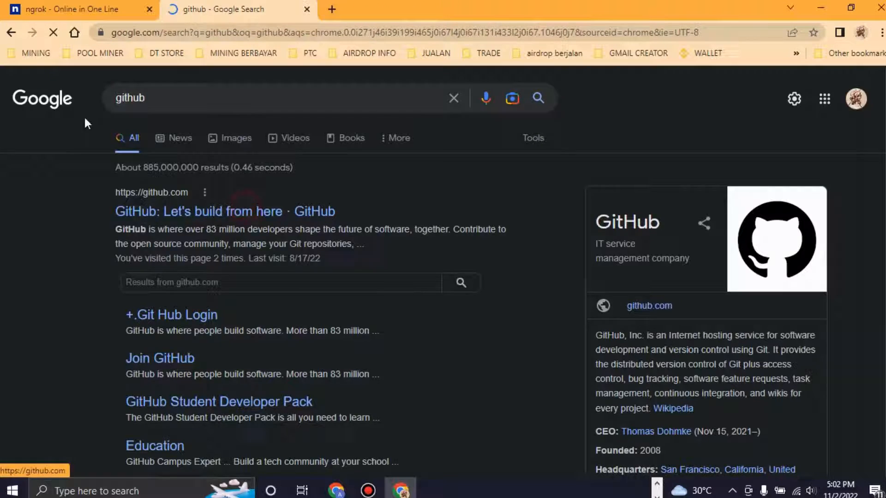
# Step: Begin ngrok sign-up with Google, choosing the account, with GitHub's home page in another tab
pyautogui.click(69, 9)
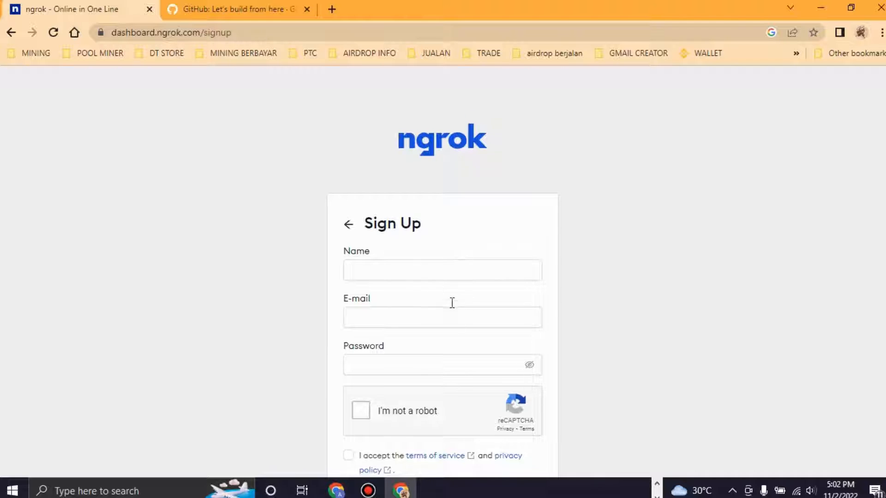
pyautogui.scroll(-3)
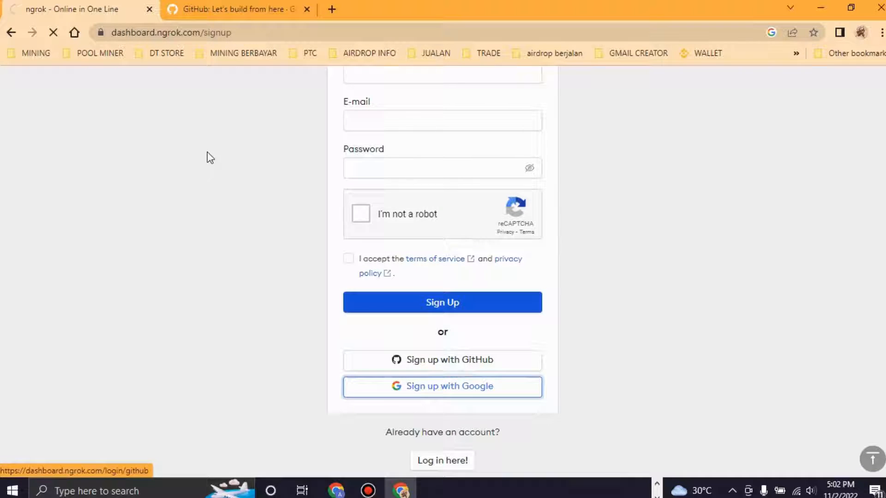
pyautogui.click(442, 387)
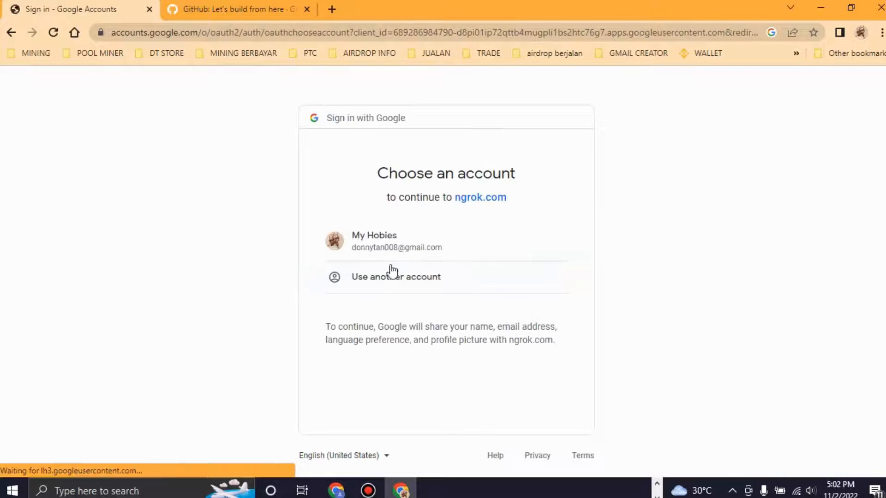
pyautogui.click(236, 9)
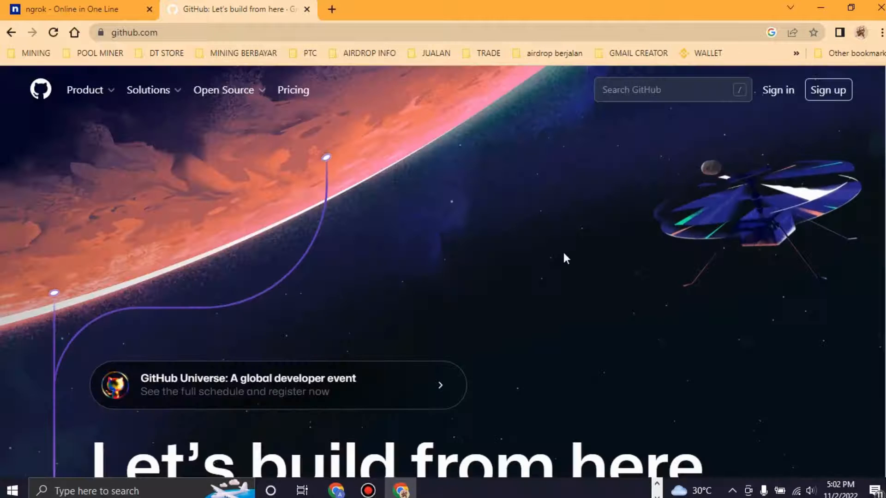
pyautogui.moveTo(776, 97)
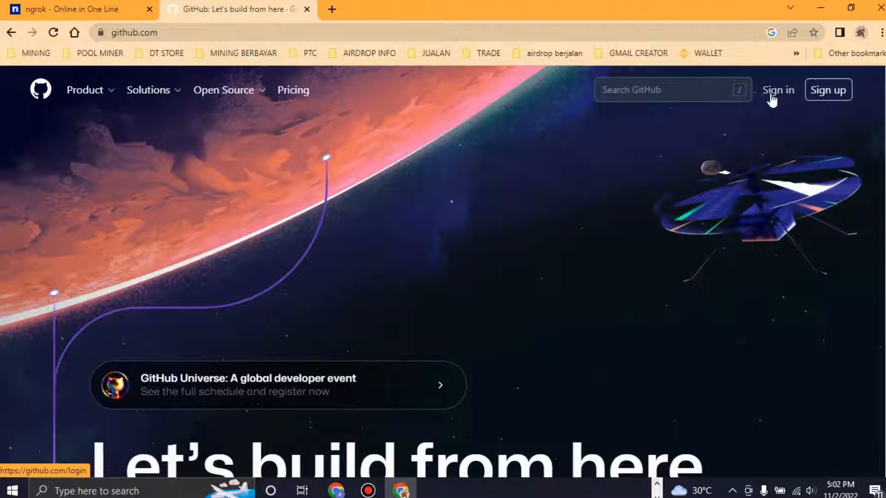
# Step: Log in to GitHub and enter the device verification code from the Gmail message
pyautogui.click(779, 90)
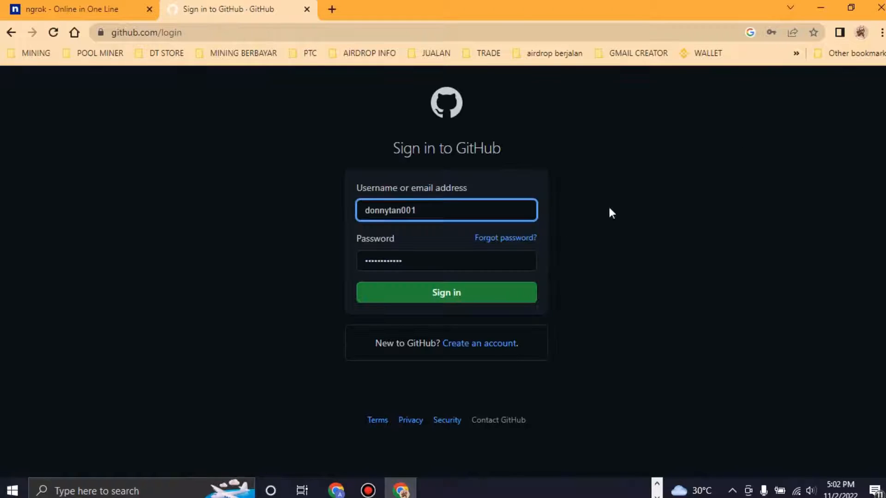
pyautogui.click(447, 292)
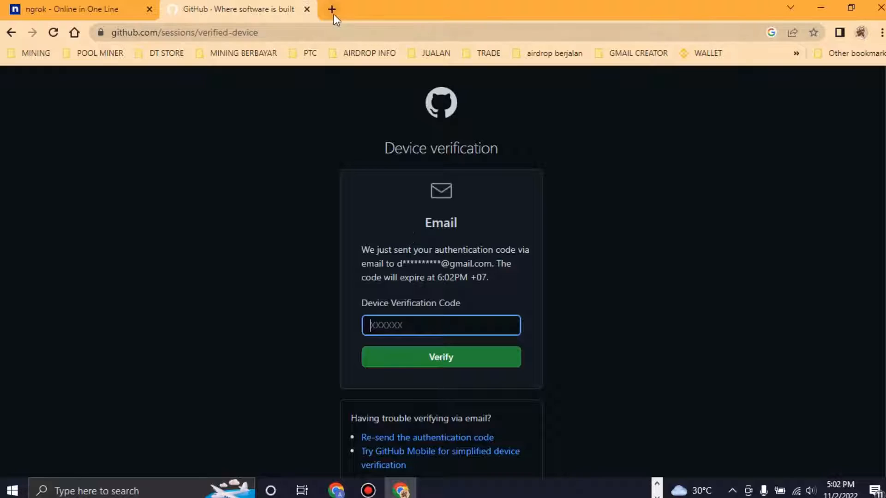
pyautogui.click(333, 8)
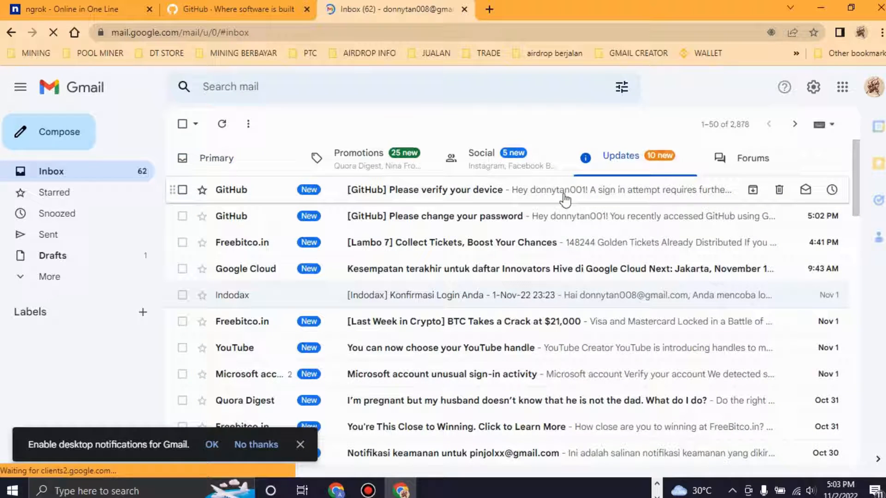
pyautogui.click(443, 190)
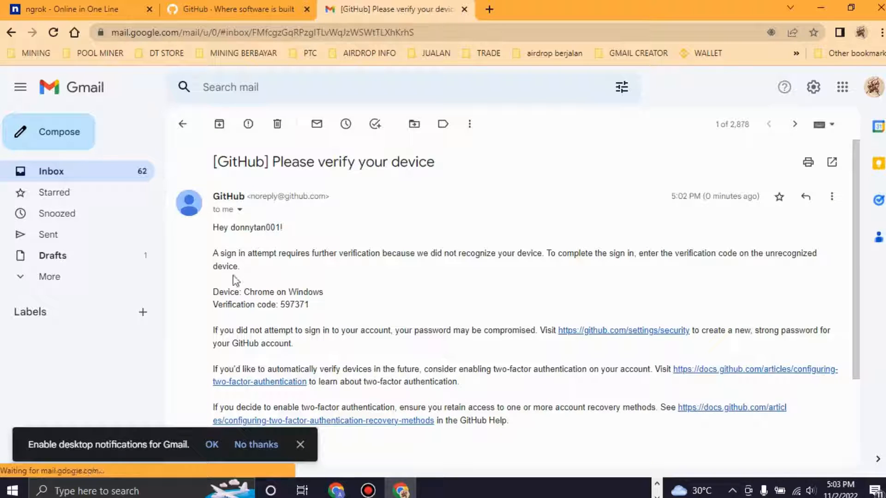
pyautogui.click(237, 9)
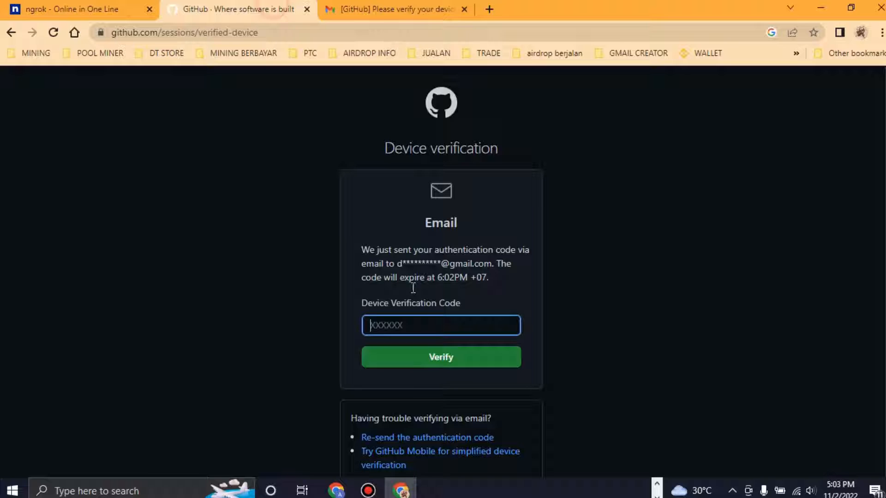
pyautogui.click(441, 357)
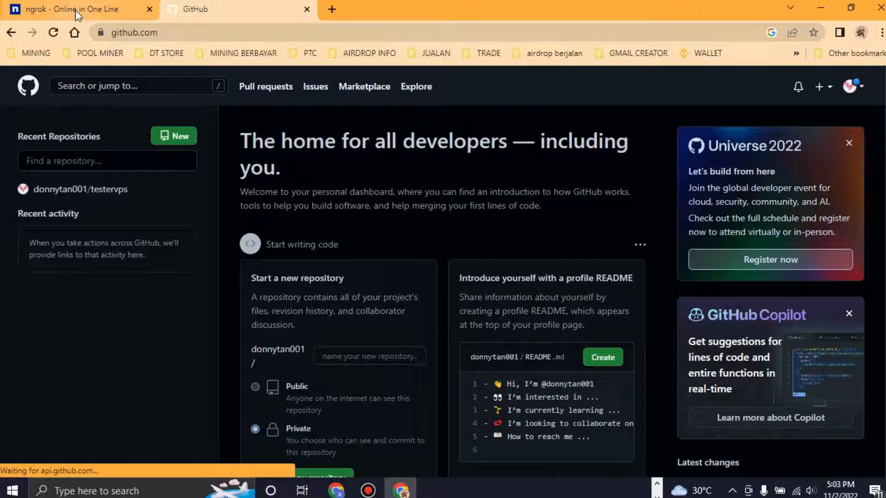
pyautogui.moveTo(78, 13)
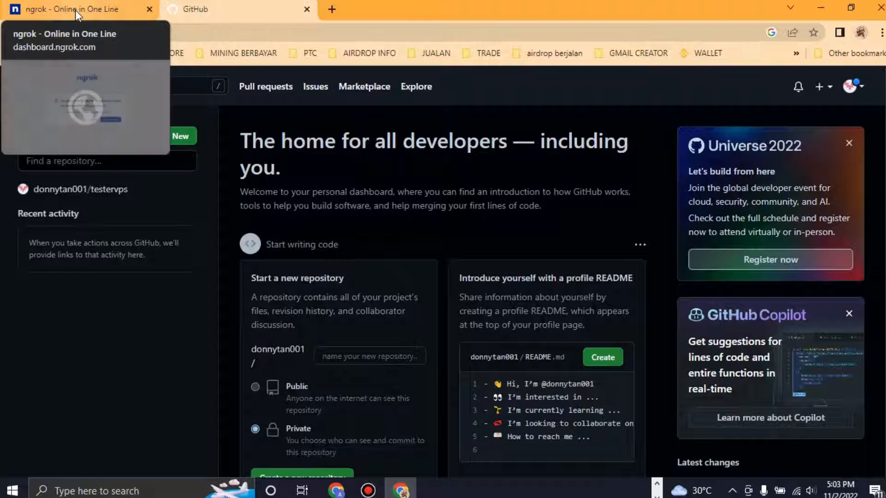
# Step: Accept the ngrok terms of service for the Google-linked account
pyautogui.click(71, 9)
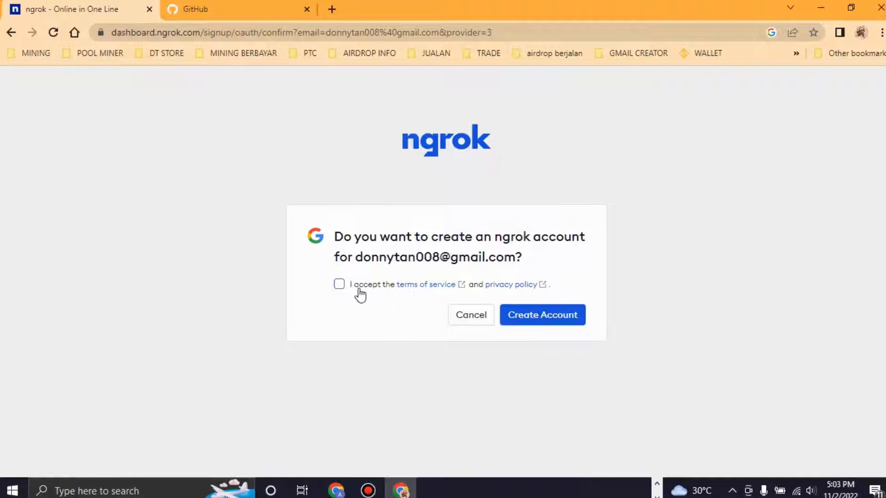
pyautogui.click(339, 284)
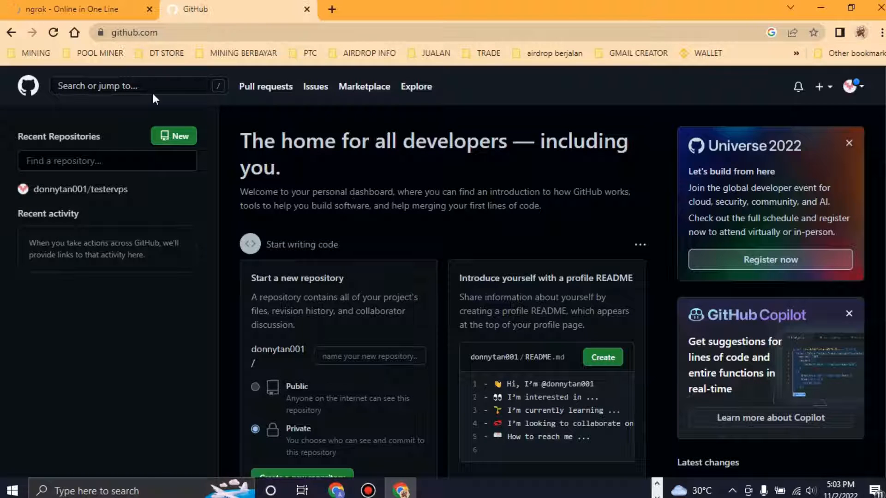
# Step: Search GitHub for 'rdp' and open the Free-RDP repository
pyautogui.write('rdp free')
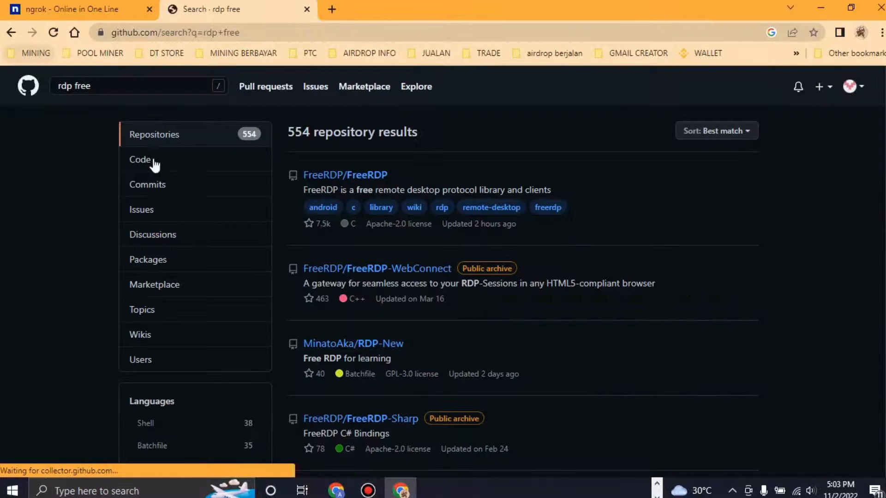
pyautogui.scroll(-3)
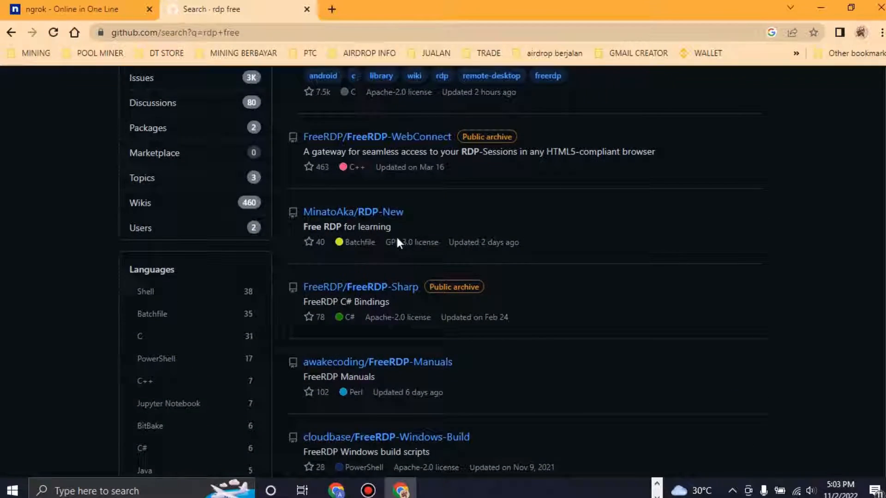
pyautogui.scroll(-3)
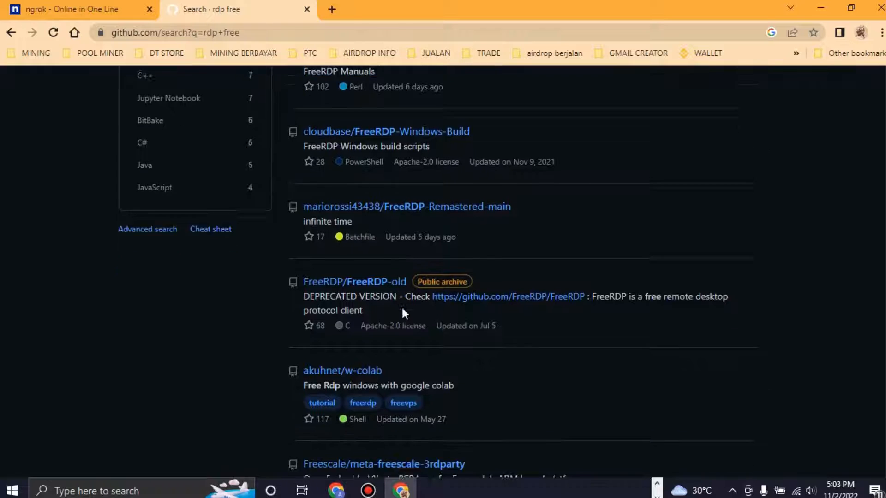
pyautogui.scroll(3)
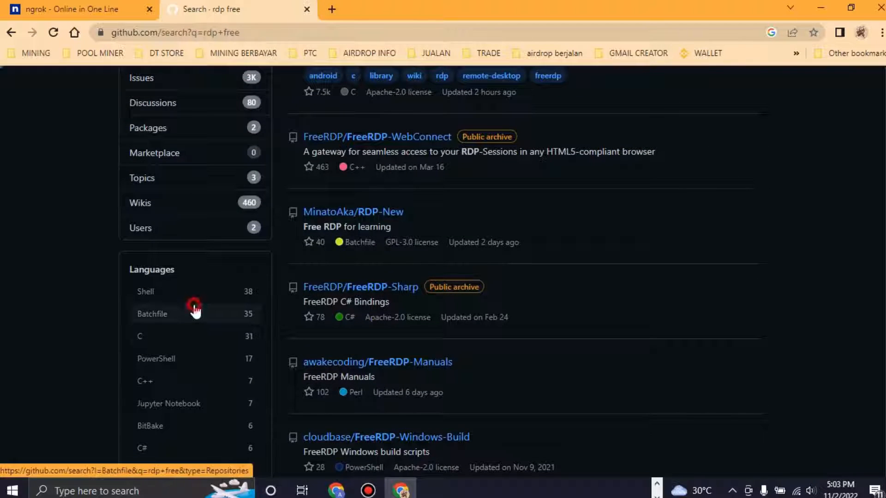
pyautogui.click(151, 314)
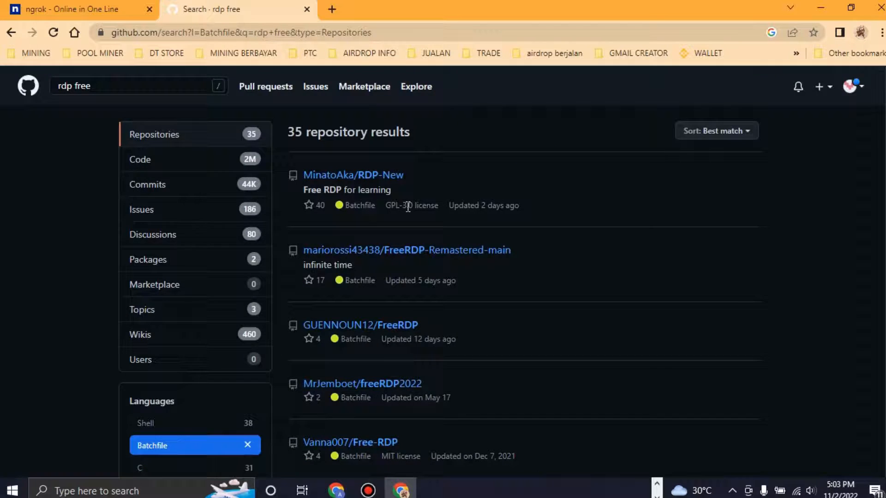
pyautogui.scroll(-3)
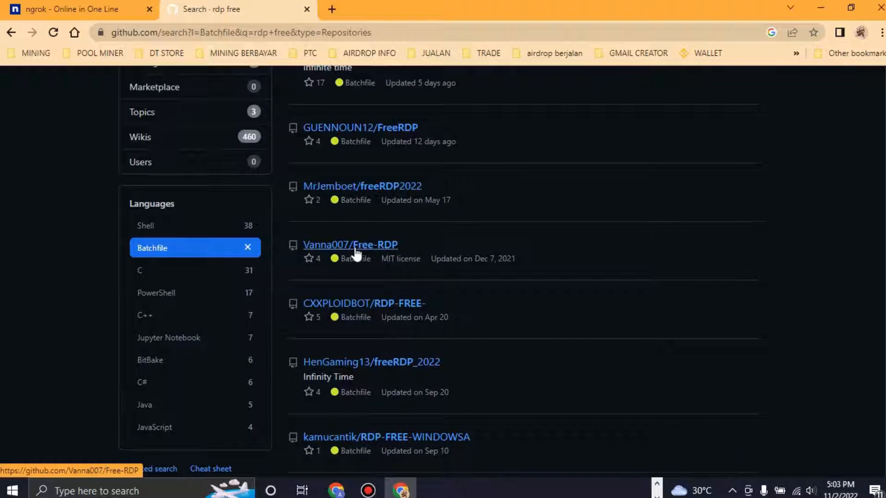
pyautogui.click(350, 245)
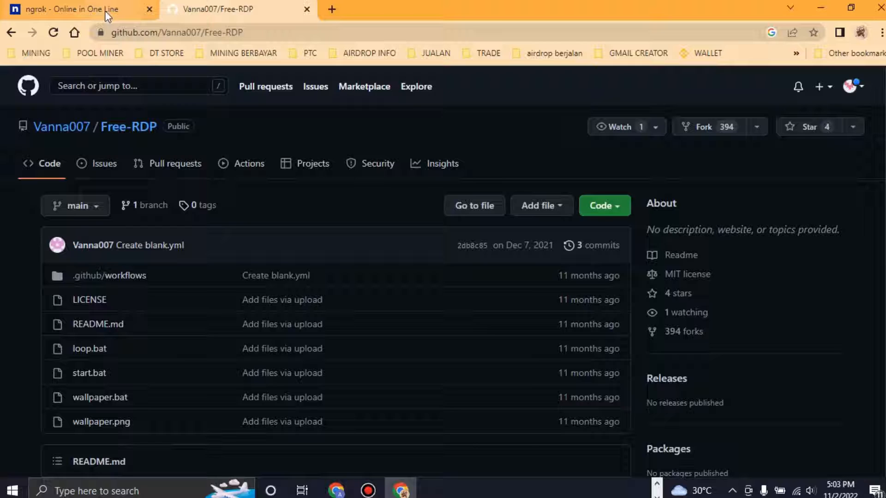
# Step: Check the repository's workflow runs, then fork Free-RDP into your own account
pyautogui.click(248, 164)
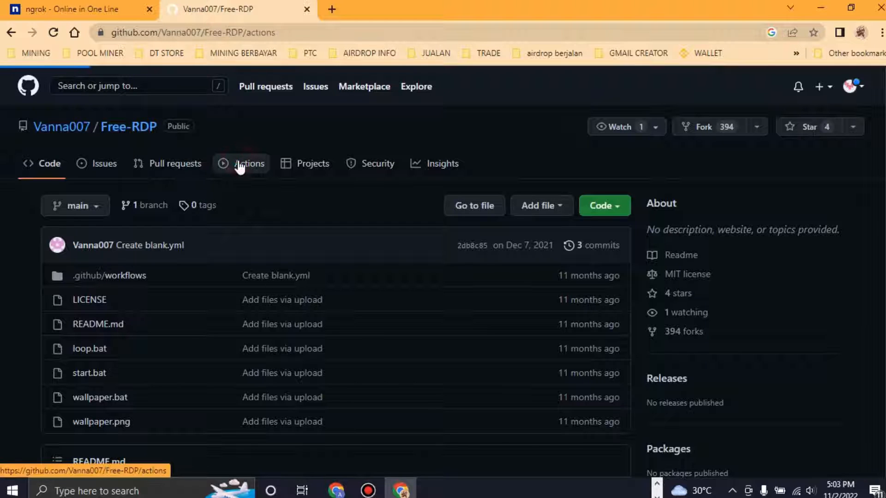
pyautogui.click(249, 164)
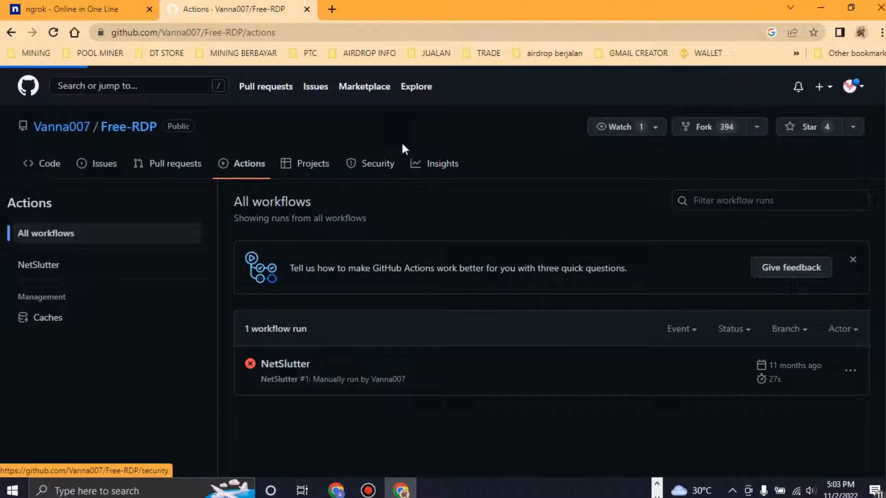
pyautogui.click(48, 164)
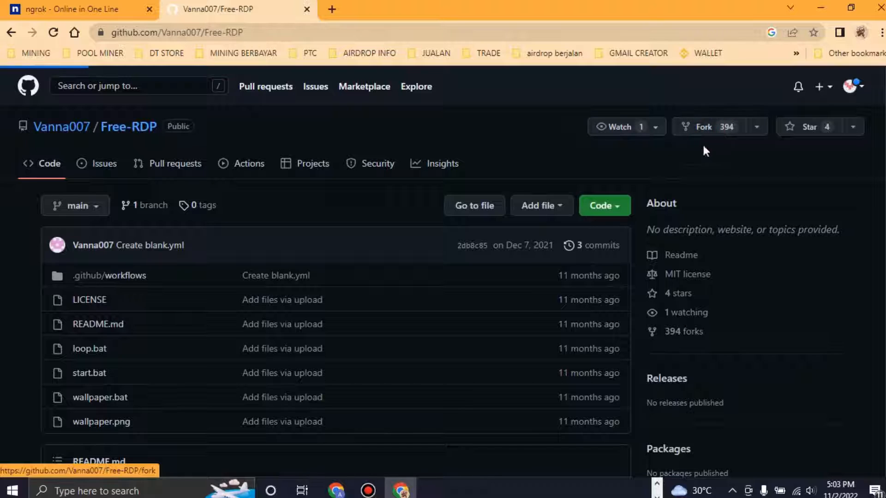
pyautogui.click(707, 127)
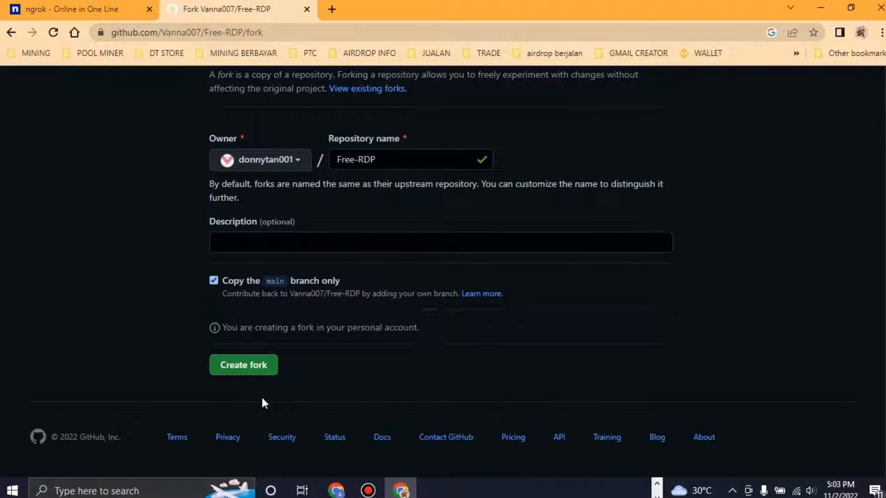
pyautogui.click(243, 365)
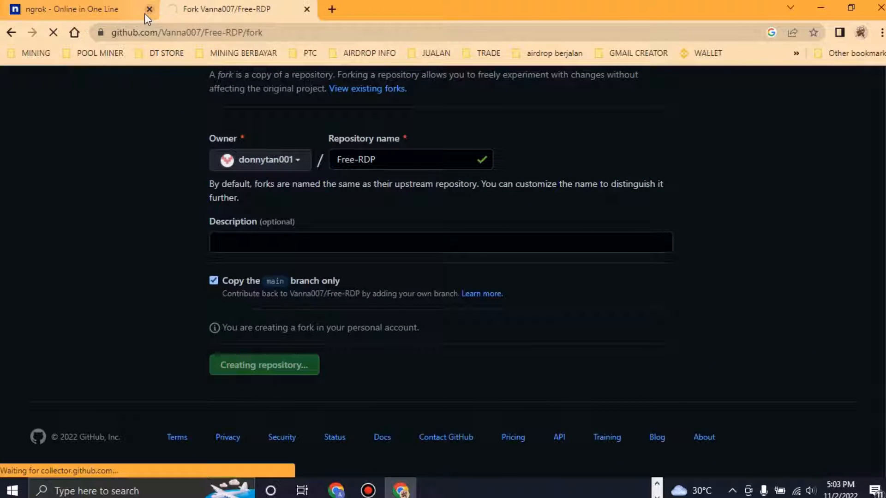
pyautogui.click(70, 9)
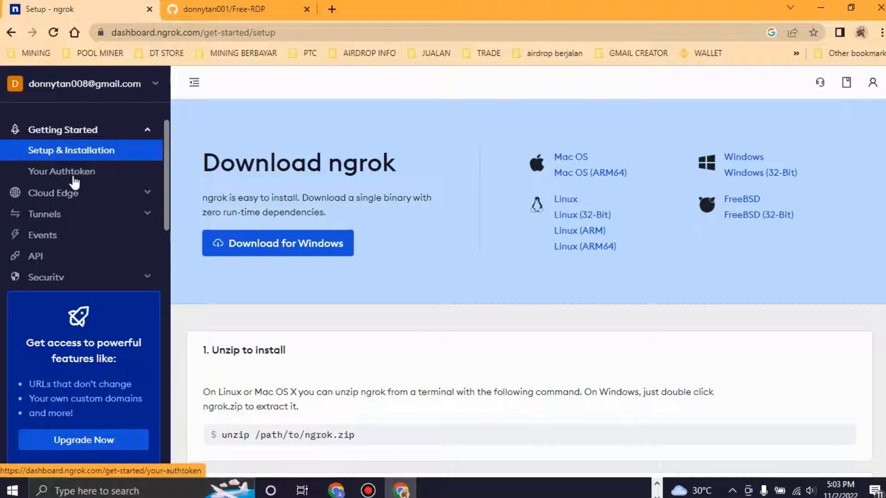
# Step: Copy the ngrok authtoken and start a new Actions secret in the fork's settings
pyautogui.click(61, 171)
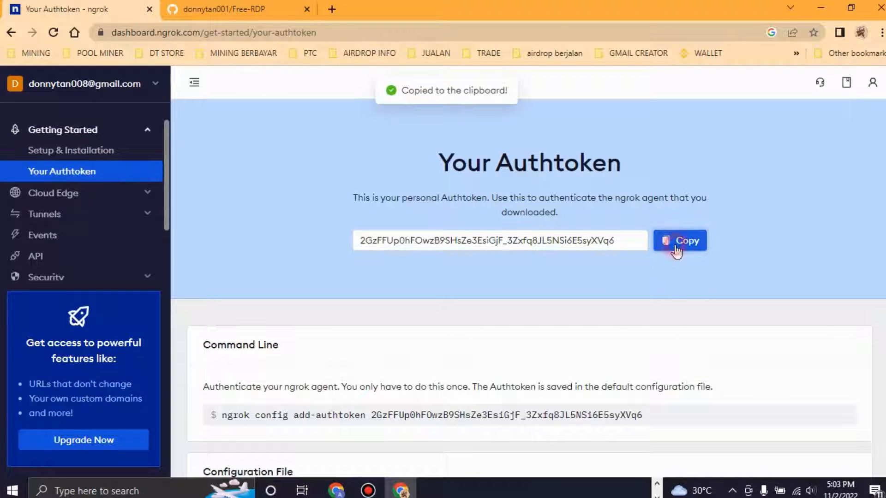
pyautogui.click(227, 9)
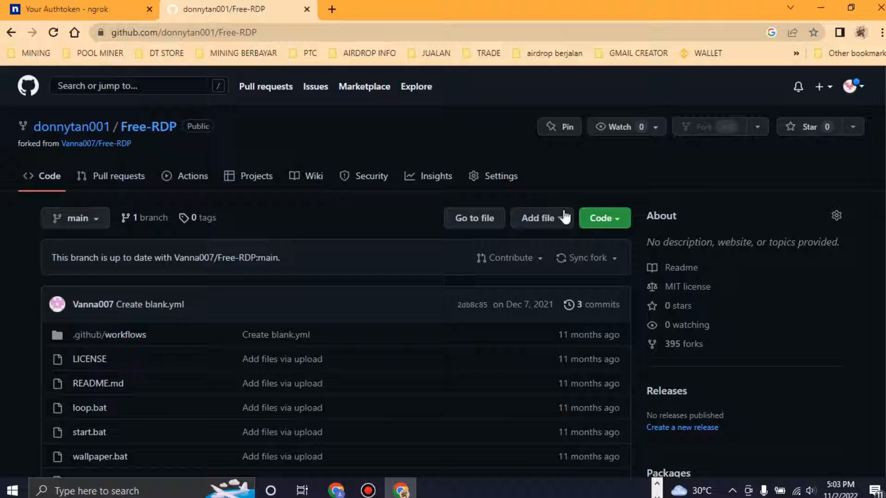
pyautogui.click(501, 176)
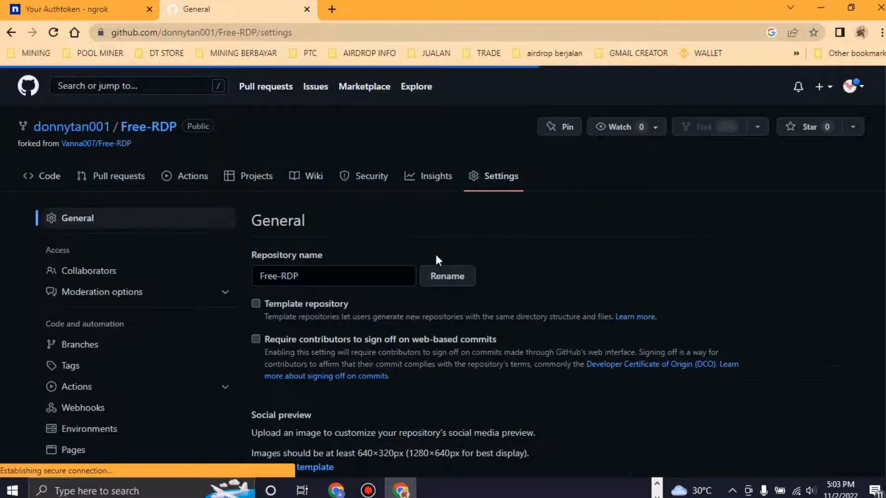
pyautogui.scroll(-3)
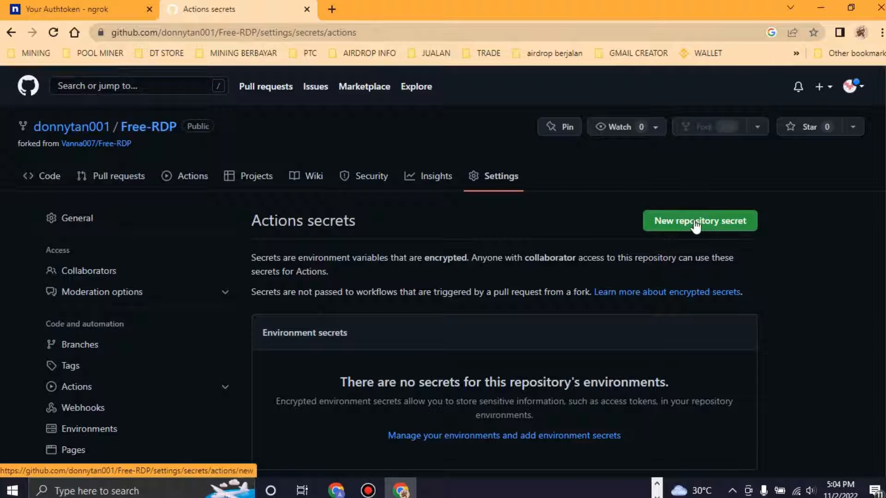
pyautogui.click(701, 220)
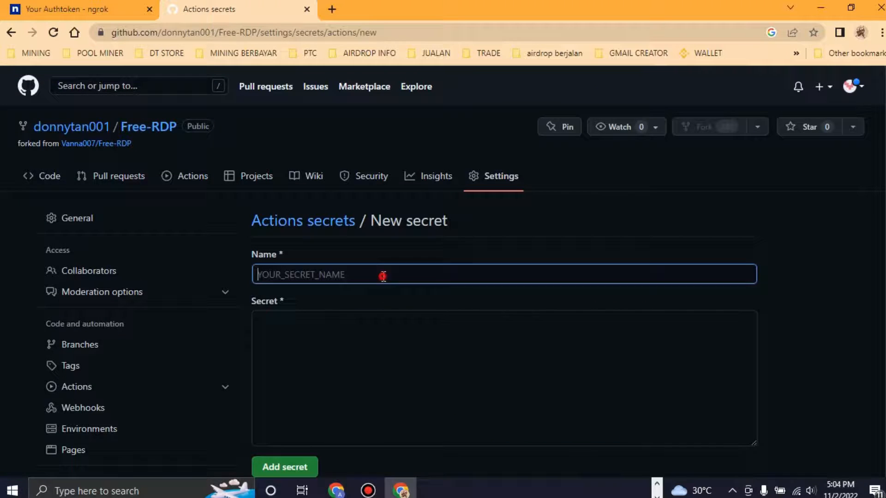
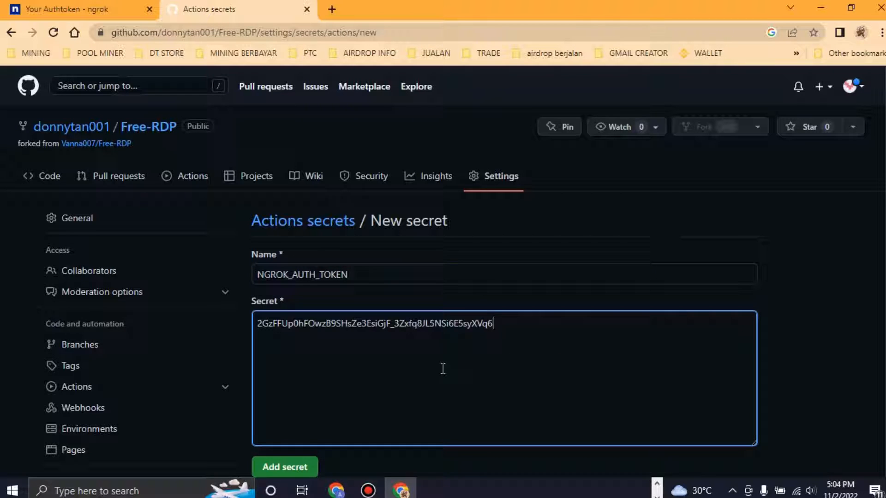
pyautogui.click(284, 467)
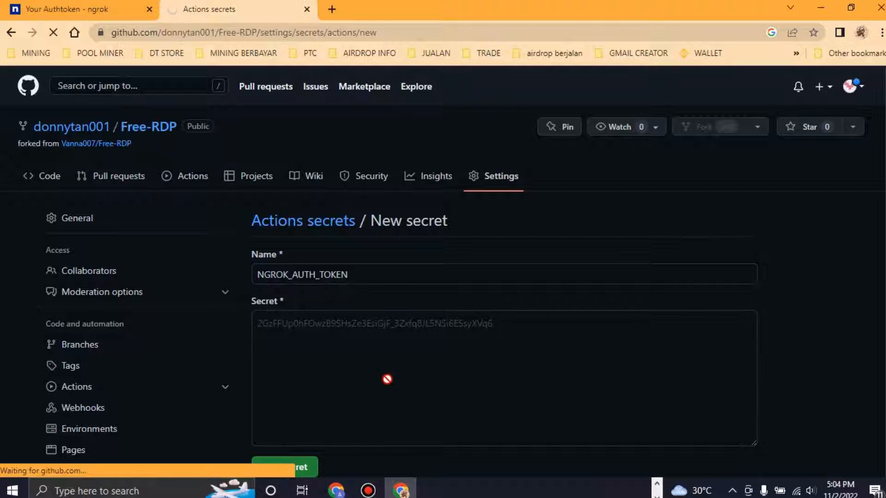
pyautogui.click(285, 467)
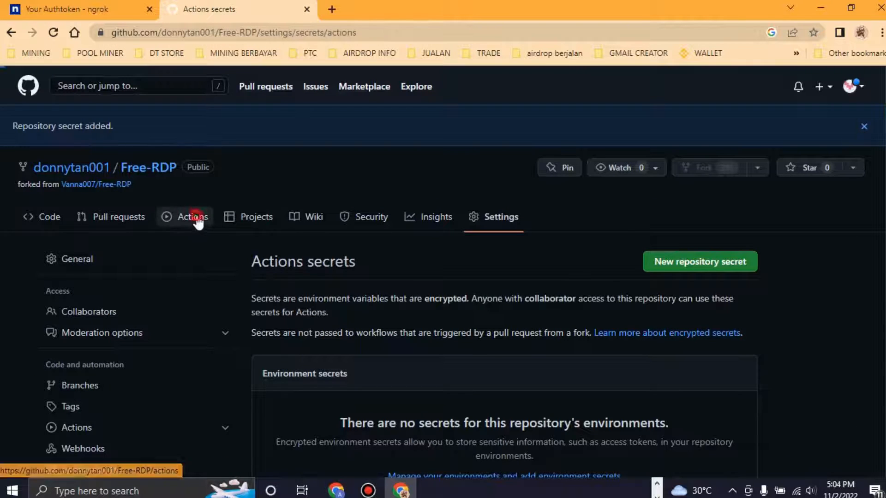
# Step: Enable workflows on the fork and manually run the NetSlutter workflow
pyautogui.click(191, 216)
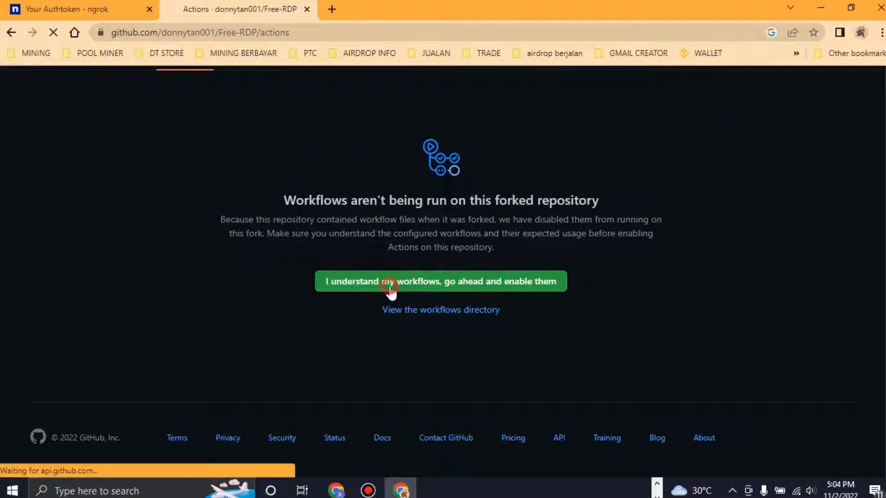
pyautogui.click(441, 282)
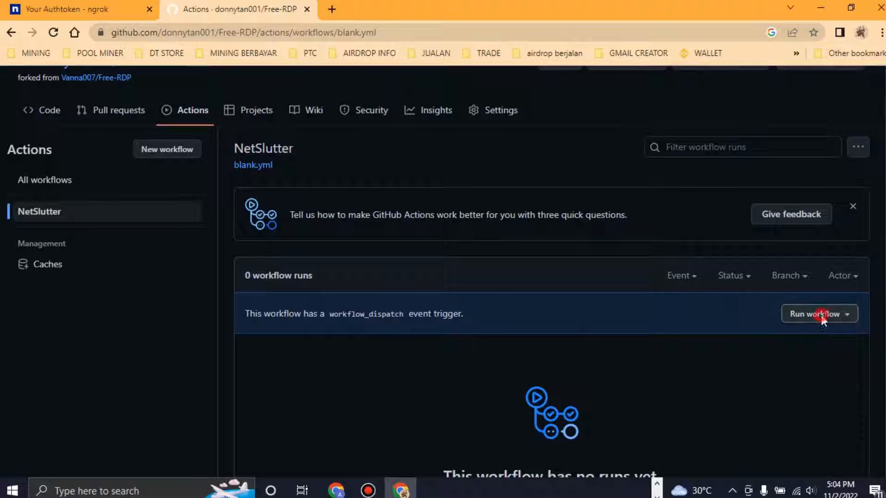
pyautogui.click(818, 313)
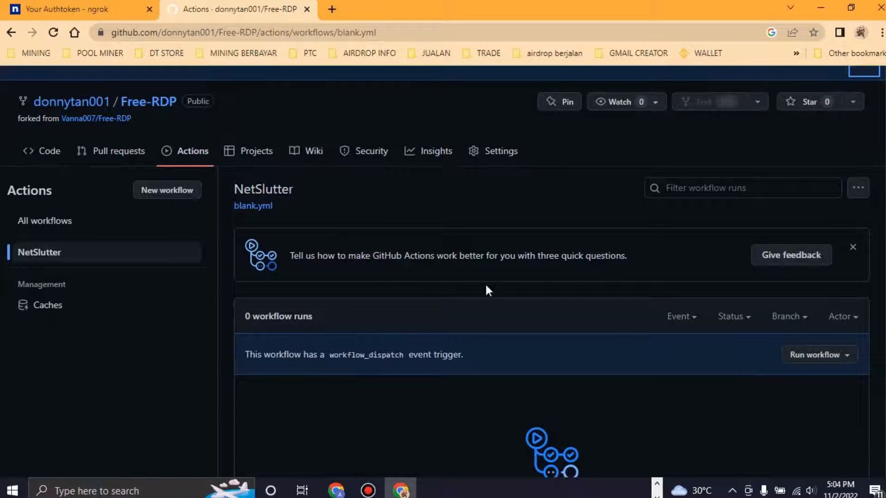
pyautogui.scroll(-3)
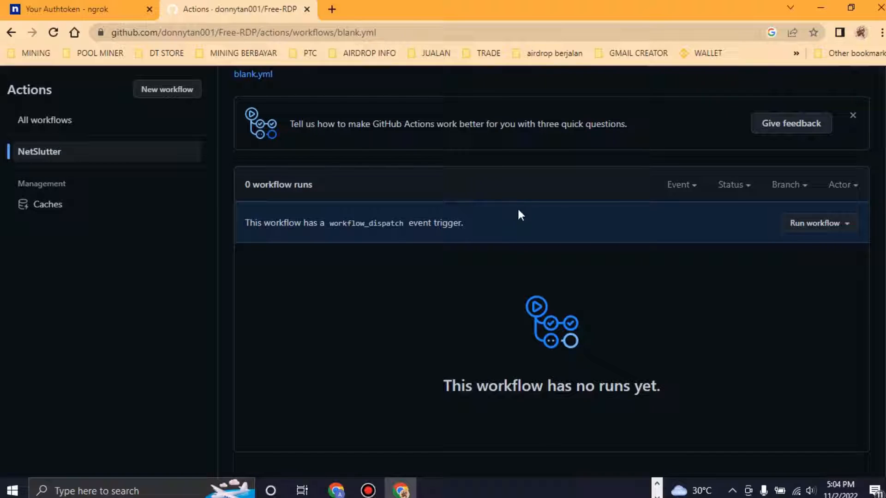
pyautogui.moveTo(456, 275)
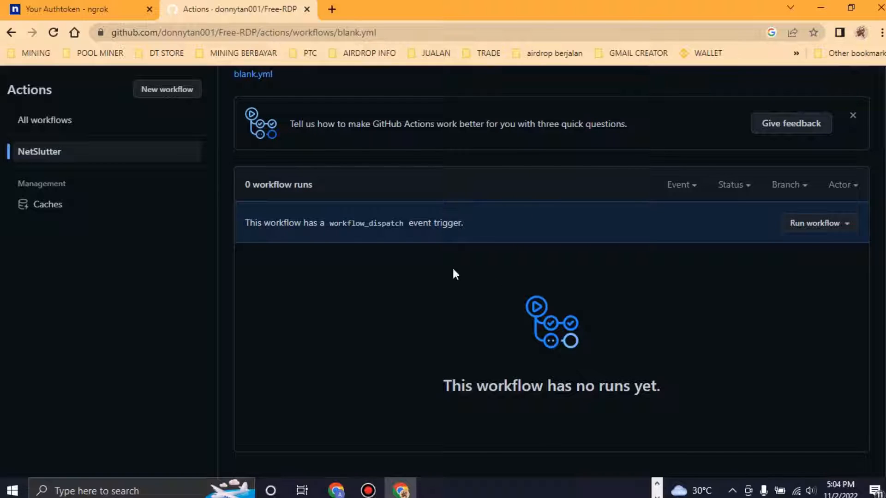
pyautogui.moveTo(446, 243)
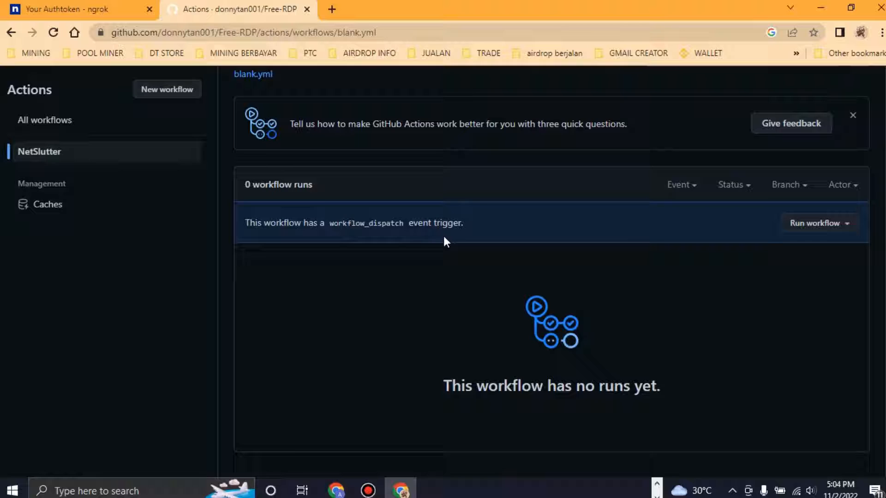
pyautogui.click(819, 223)
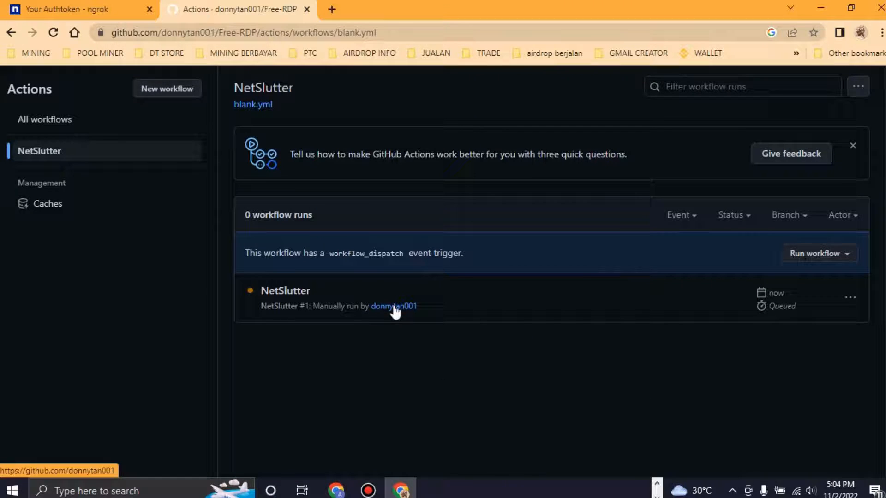
pyautogui.moveTo(564, 256)
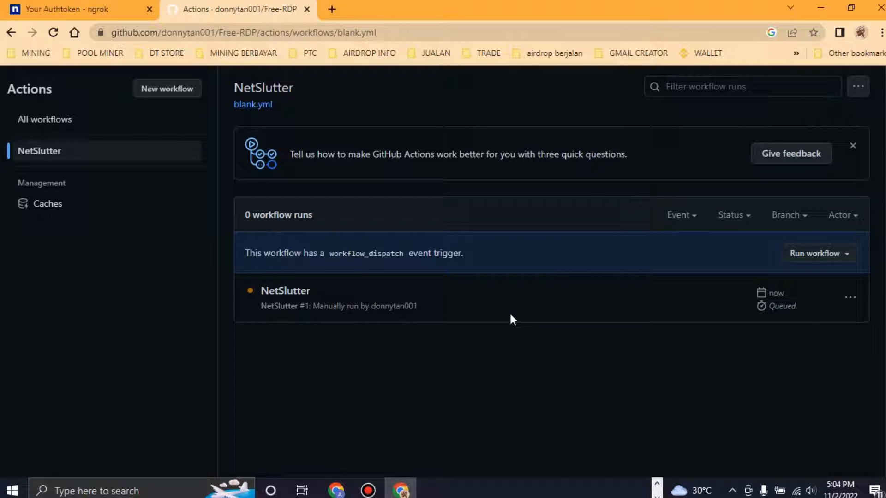
pyautogui.moveTo(306, 277)
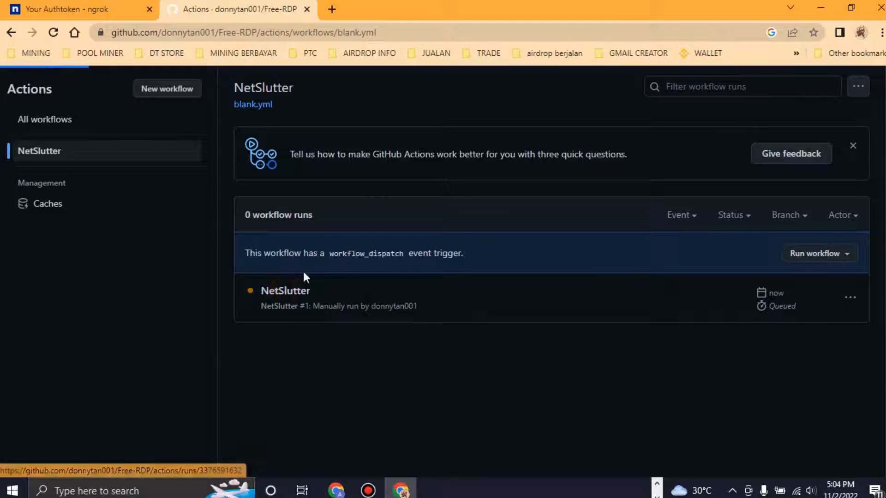
# Step: Open NetSlutter run #1 and expand the Make Tunnel step's log
pyautogui.click(285, 291)
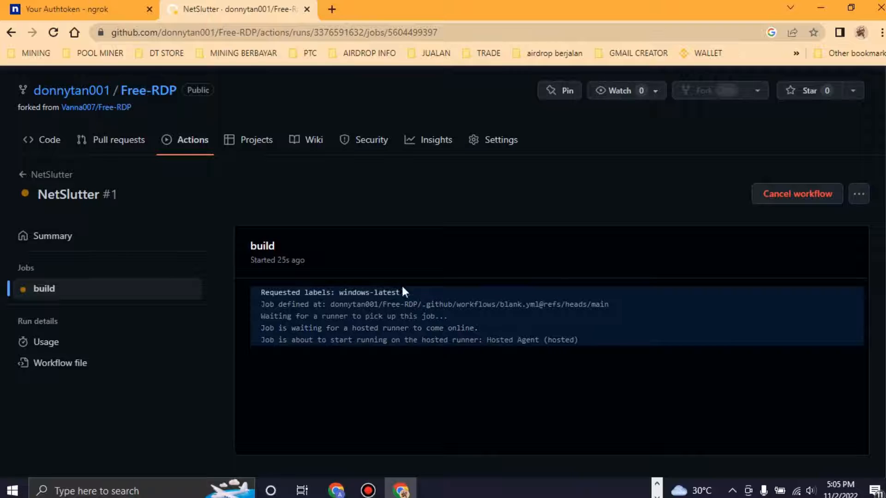
pyautogui.moveTo(613, 377)
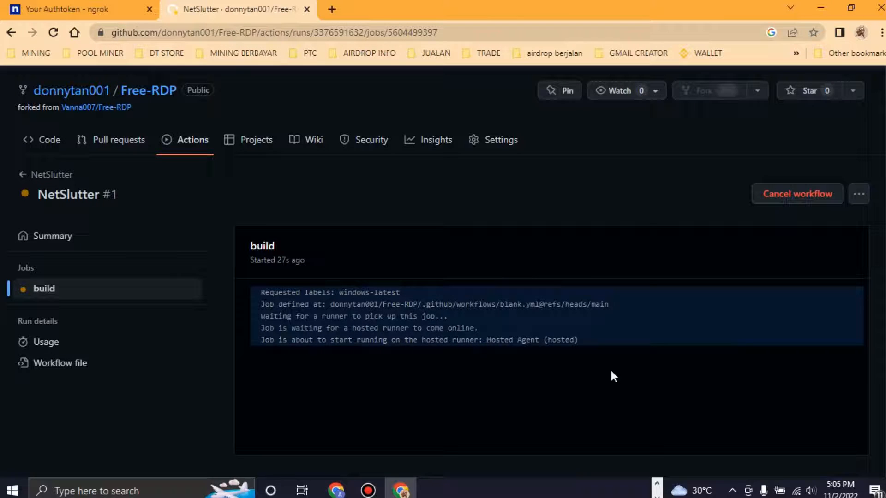
pyautogui.moveTo(349, 242)
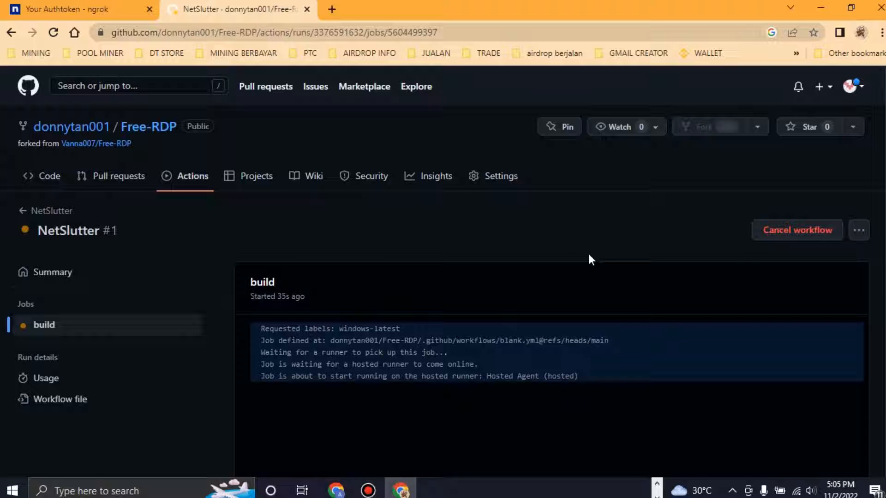
pyautogui.moveTo(522, 303)
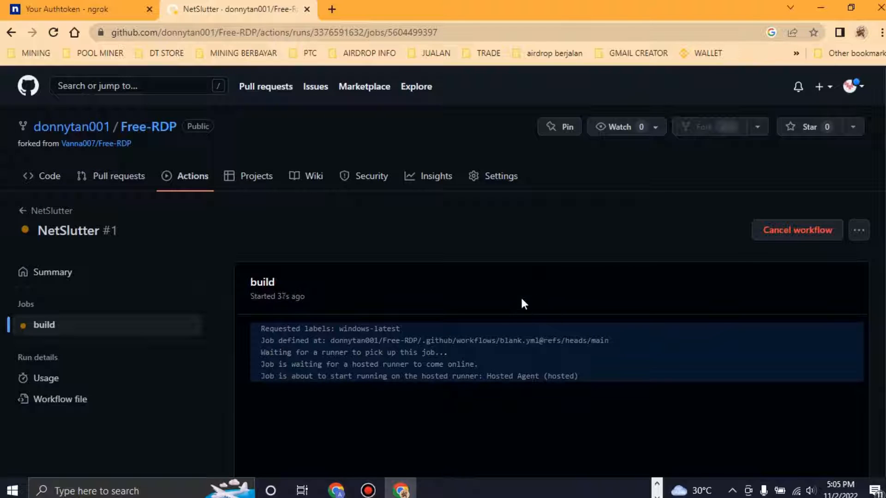
pyautogui.moveTo(504, 360)
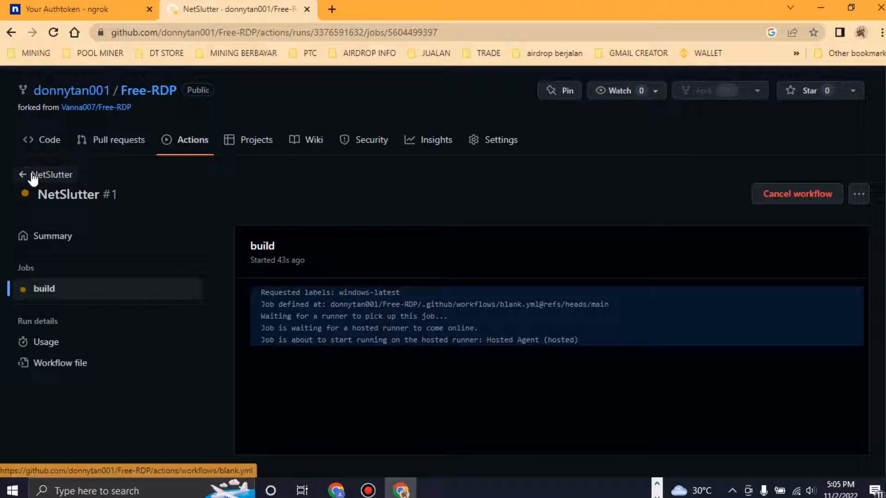
pyautogui.click(47, 290)
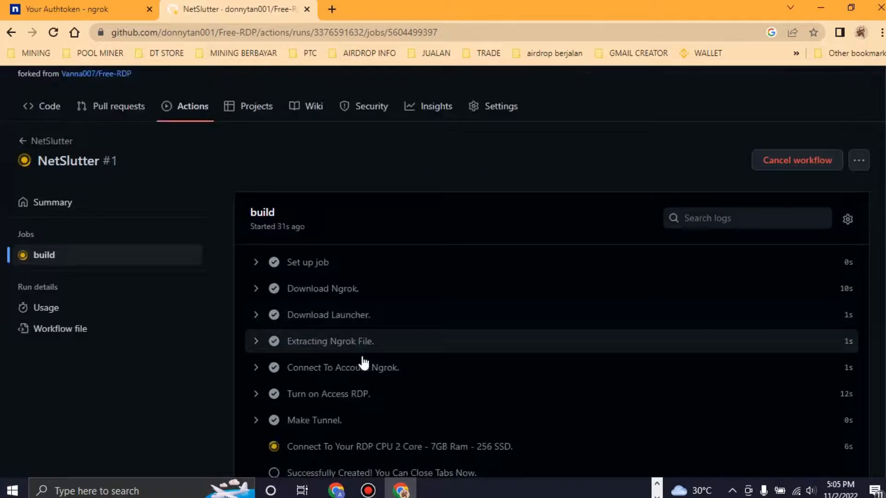
pyautogui.scroll(-3)
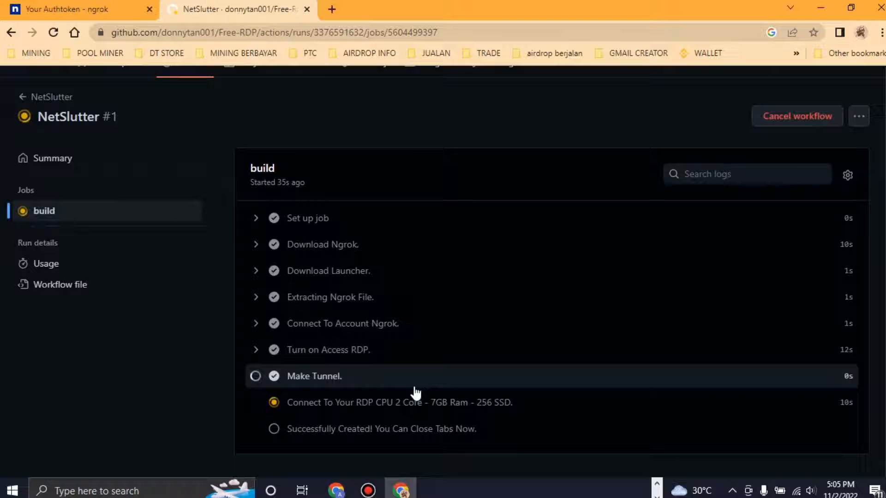
pyautogui.click(314, 376)
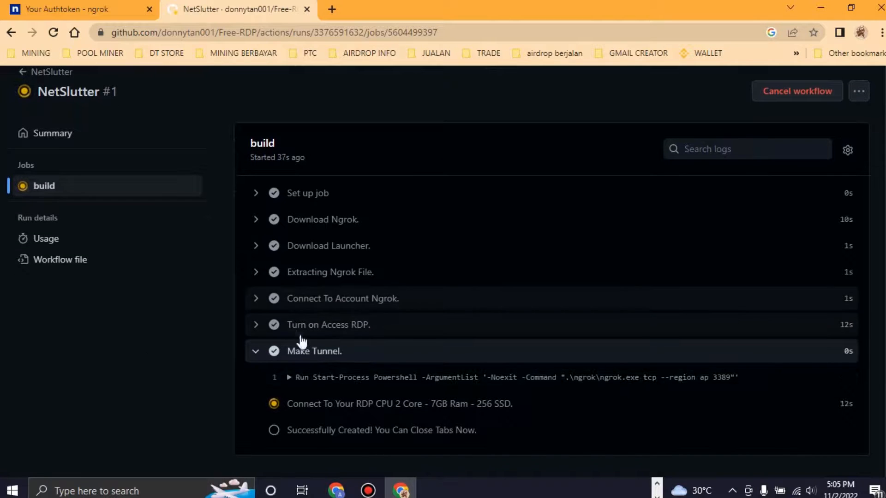
pyautogui.moveTo(465, 416)
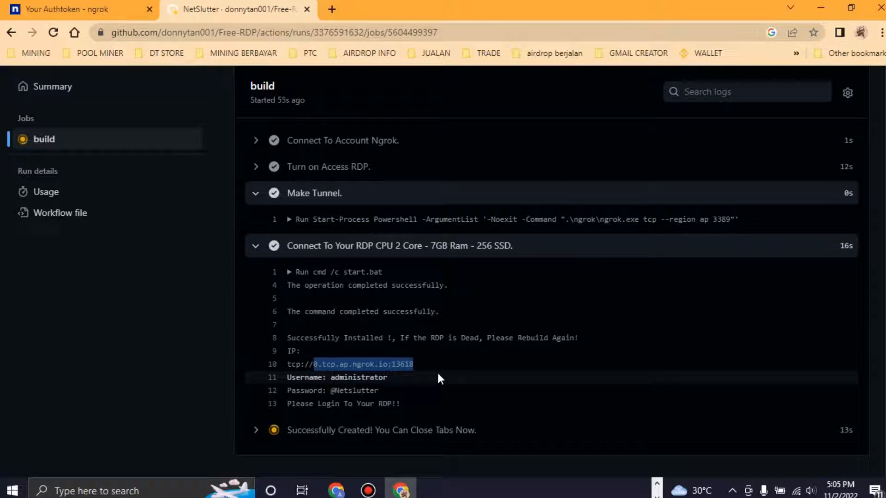
# Step: Connect Remote Desktop to 0.tcp.ap.ngrok.io:13618 as administrator, accepting the certificate warning
pyautogui.click(14, 489)
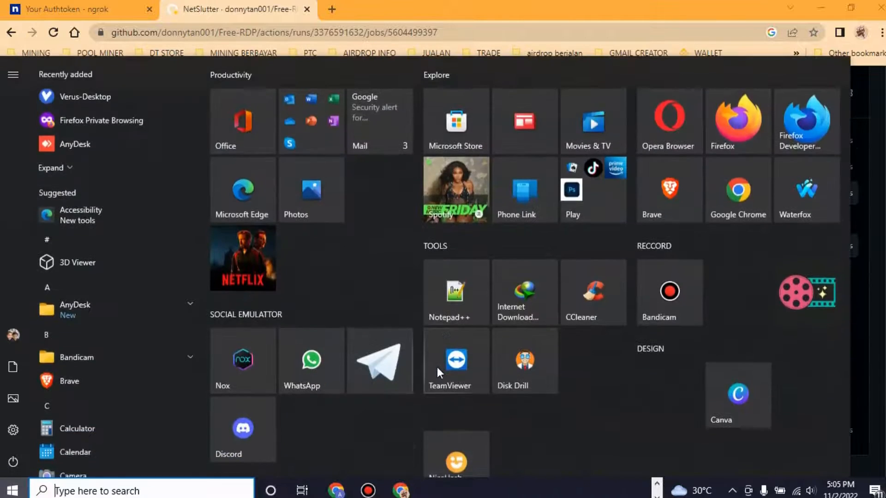
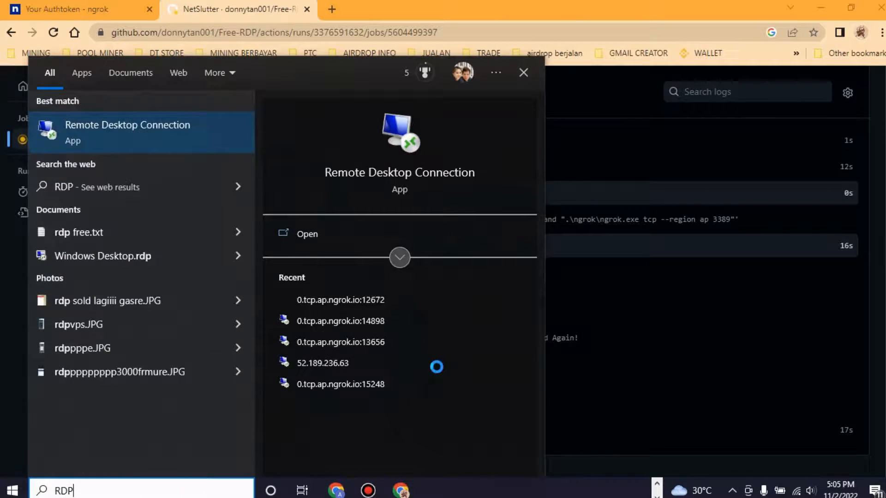
pyautogui.click(128, 132)
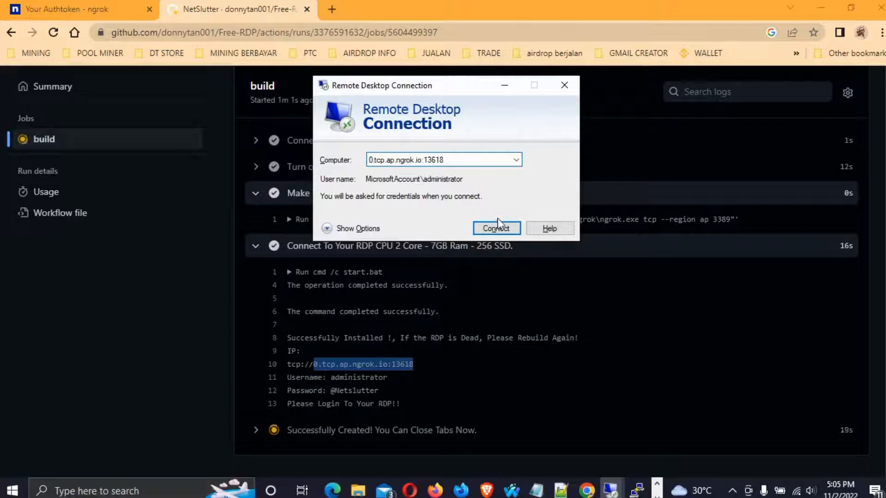
pyautogui.click(496, 228)
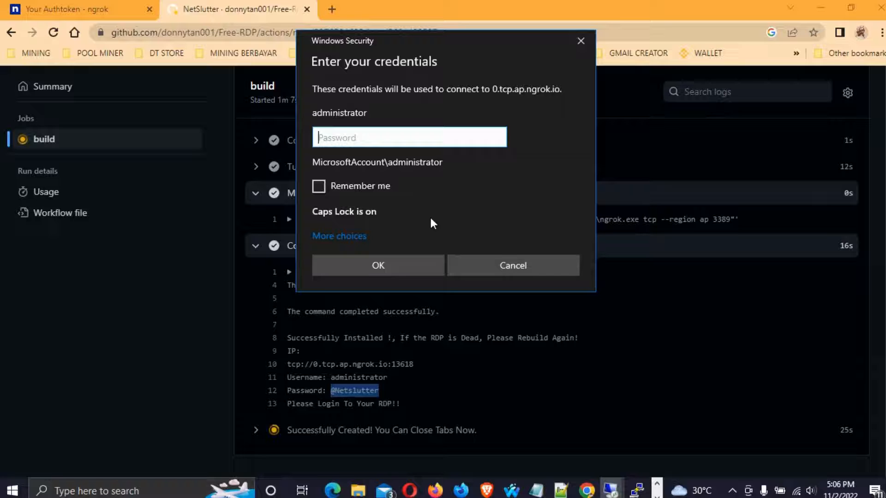
pyautogui.click(378, 265)
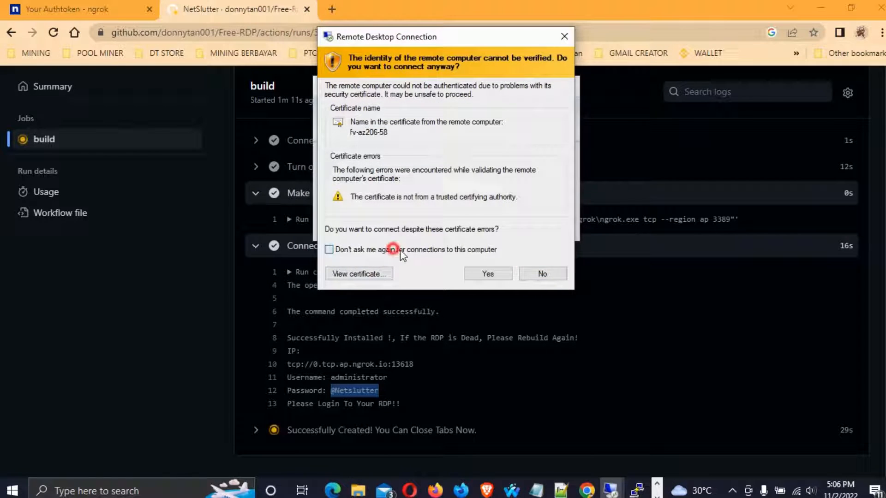
pyautogui.click(487, 274)
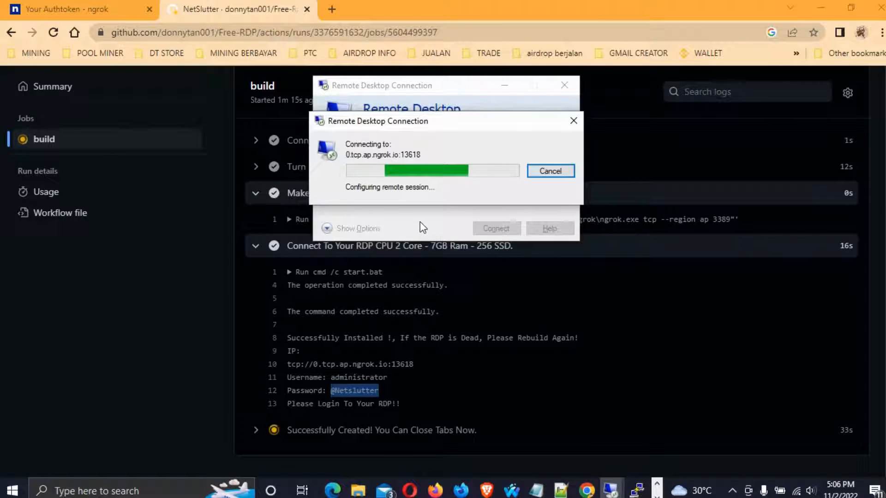
pyautogui.click(551, 171)
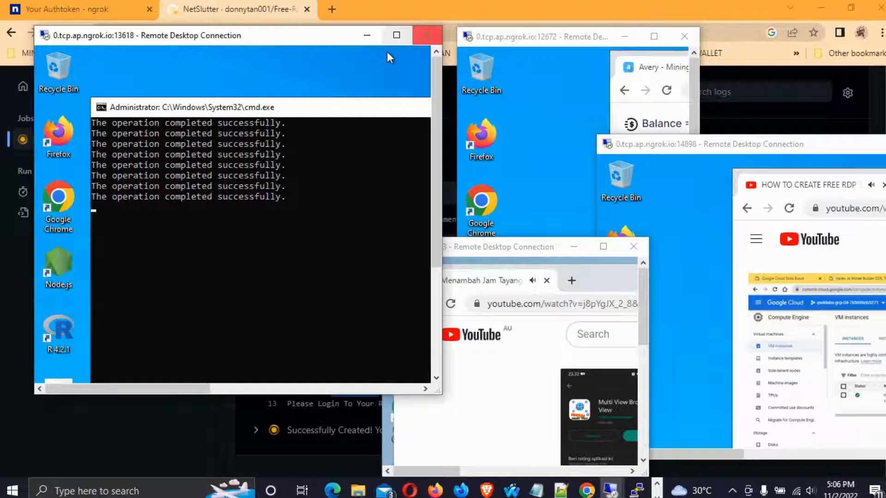
pyautogui.moveTo(148, 51)
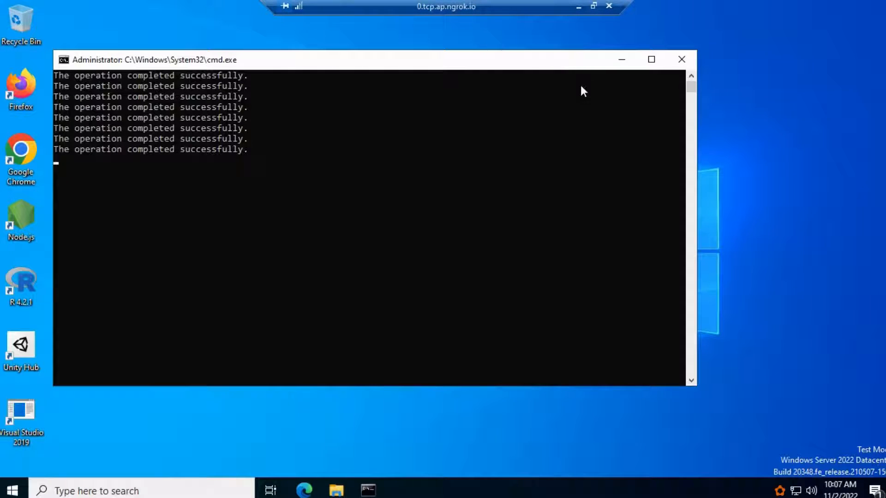
pyautogui.moveTo(179, 224)
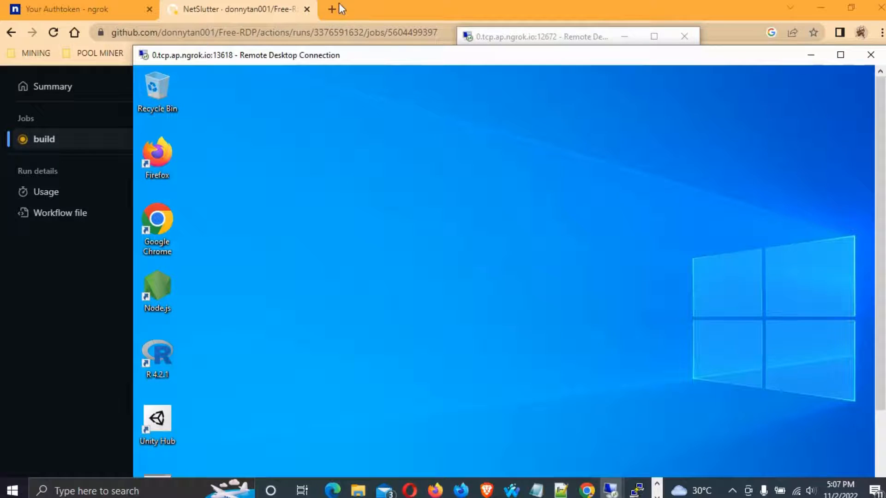
pyautogui.moveTo(586, 488)
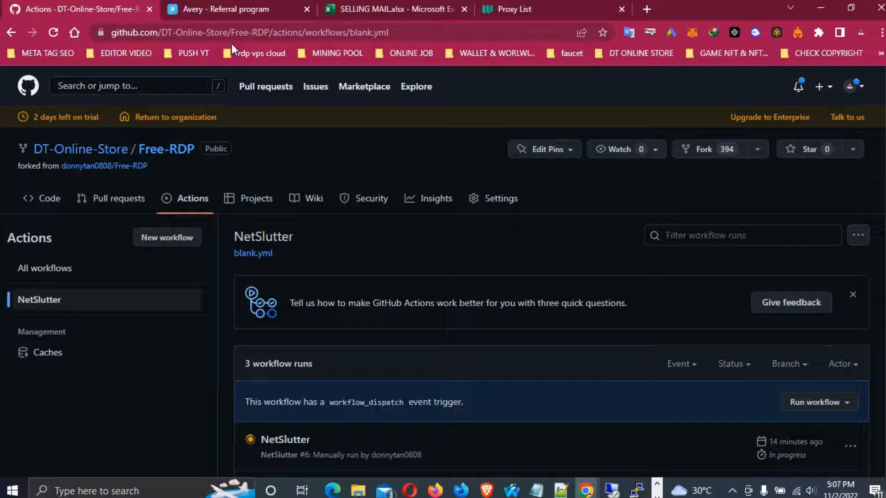
# Step: Launch Google Chrome inside the remote Windows Server desktop
pyautogui.click(235, 9)
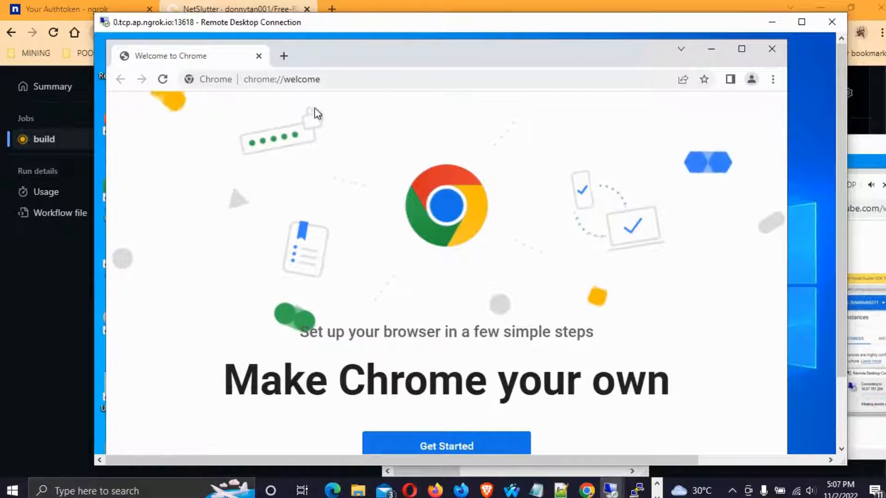
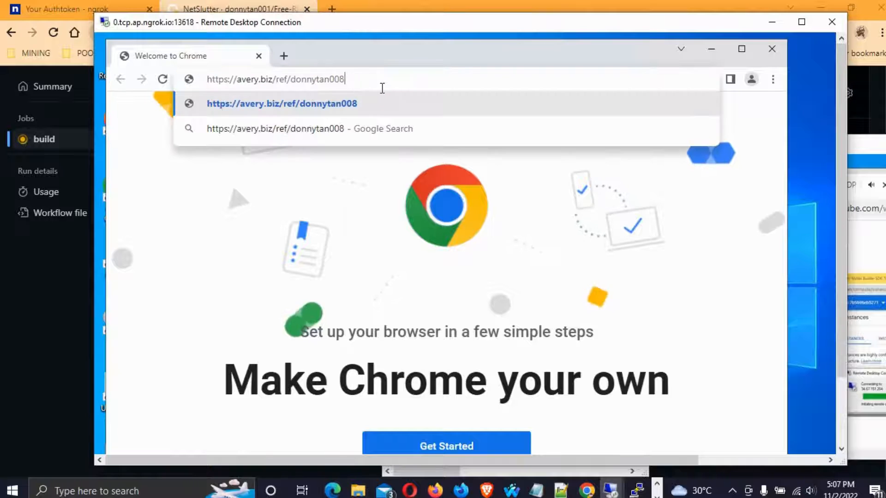
pyautogui.press('Enter')
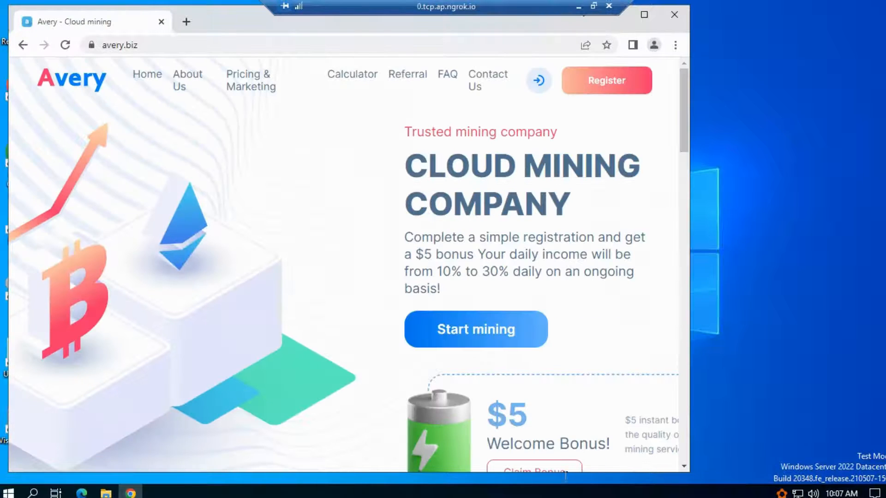
pyautogui.scroll(-3)
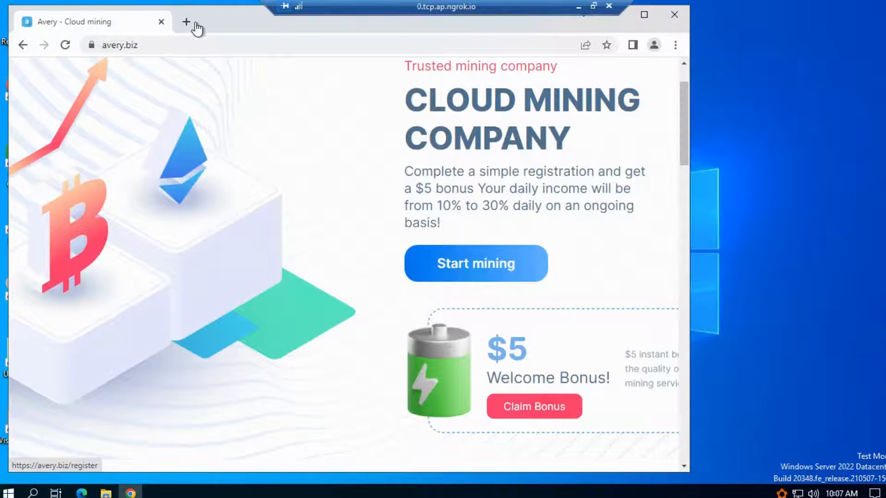
pyautogui.click(476, 263)
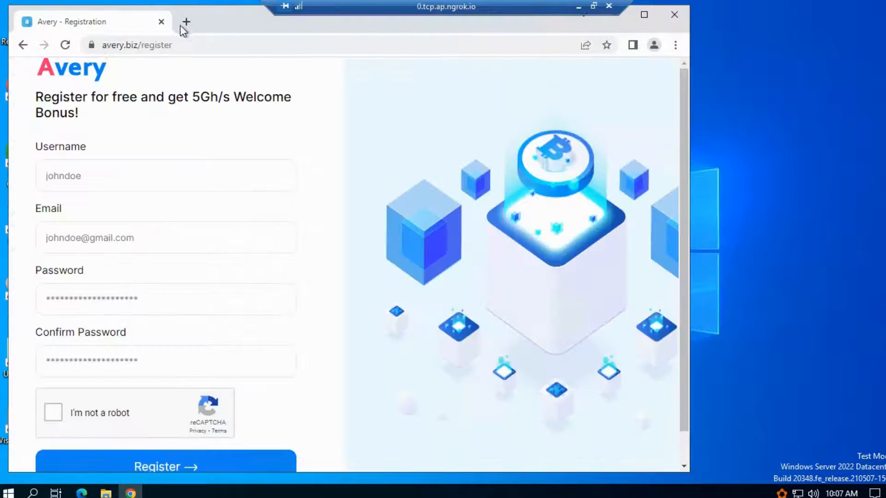
pyautogui.click(188, 21)
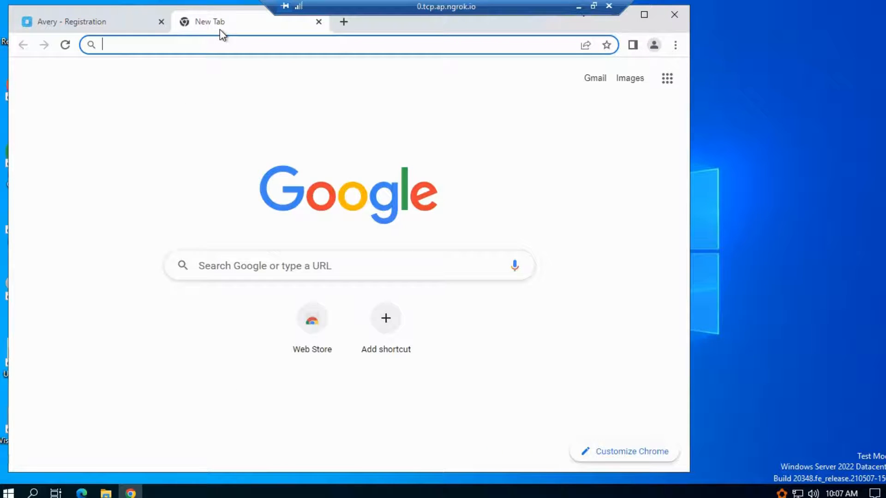
# Step: Search 'SPEED test', run Google's speed test, then close that tab
pyautogui.write('SPEED test')
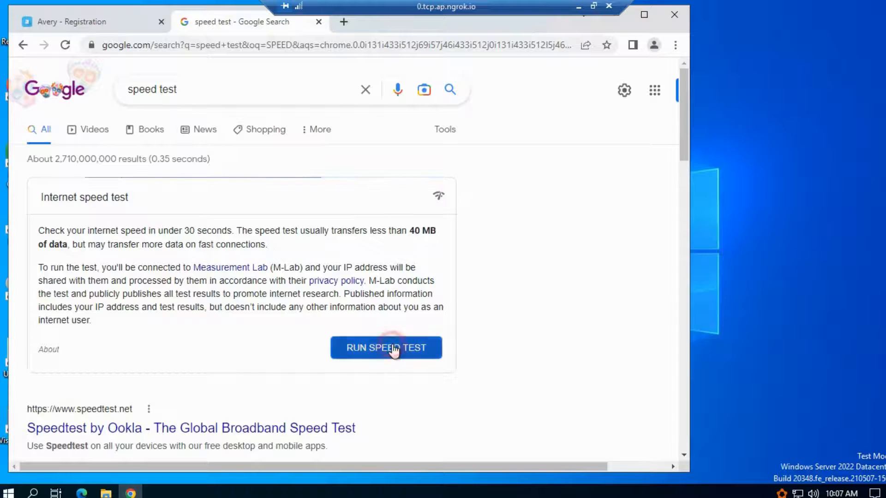
pyautogui.click(386, 348)
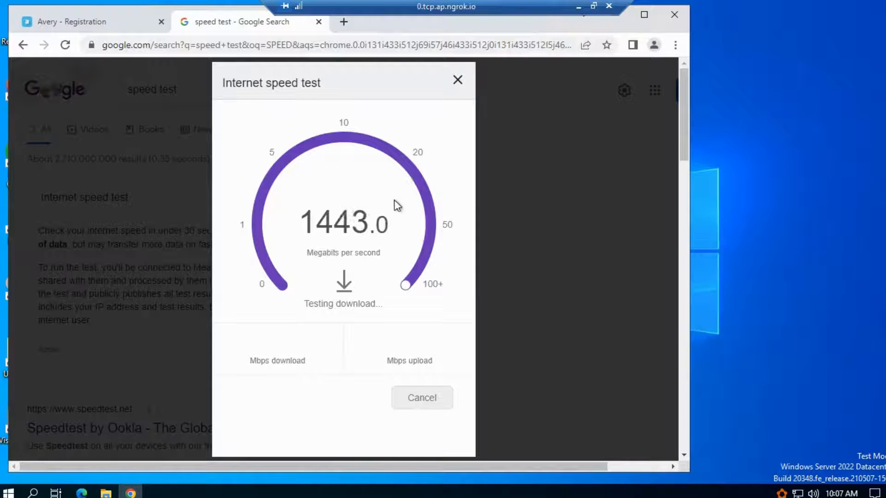
pyautogui.moveTo(314, 110)
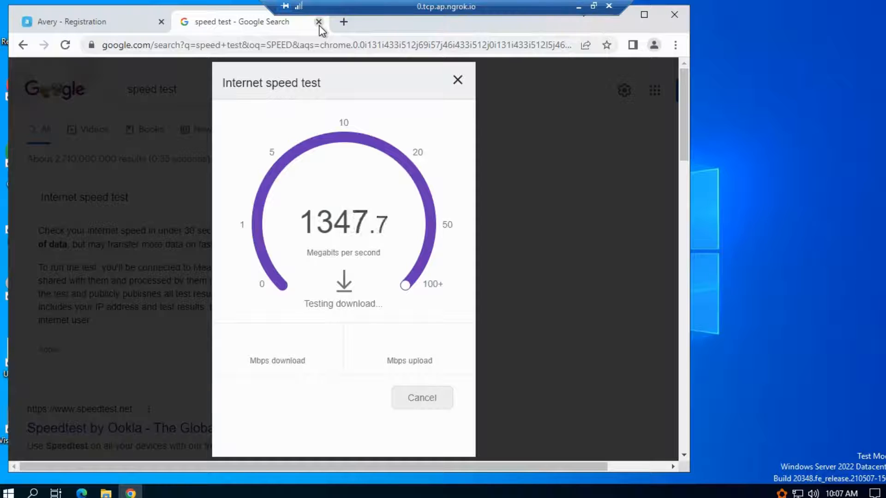
pyautogui.click(318, 22)
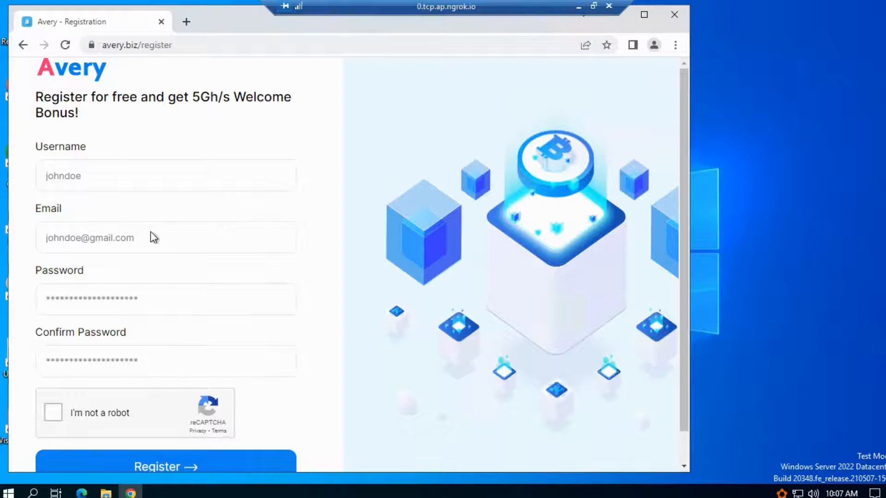
pyautogui.click(167, 175)
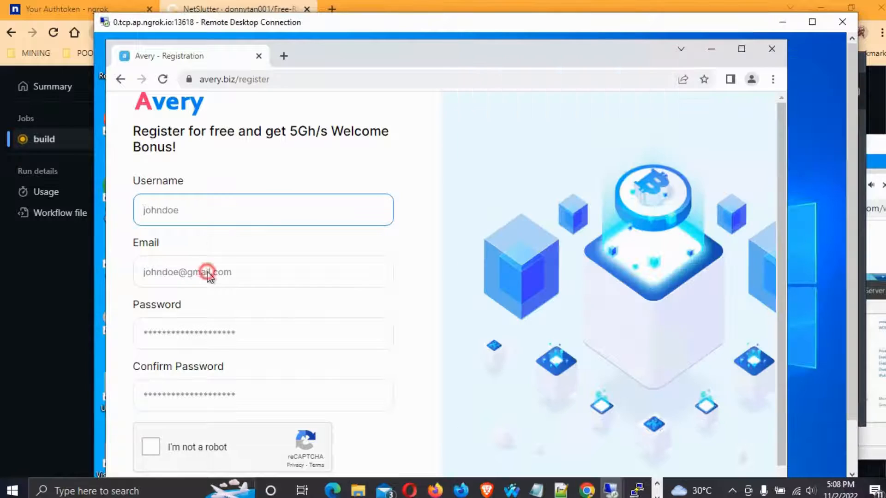
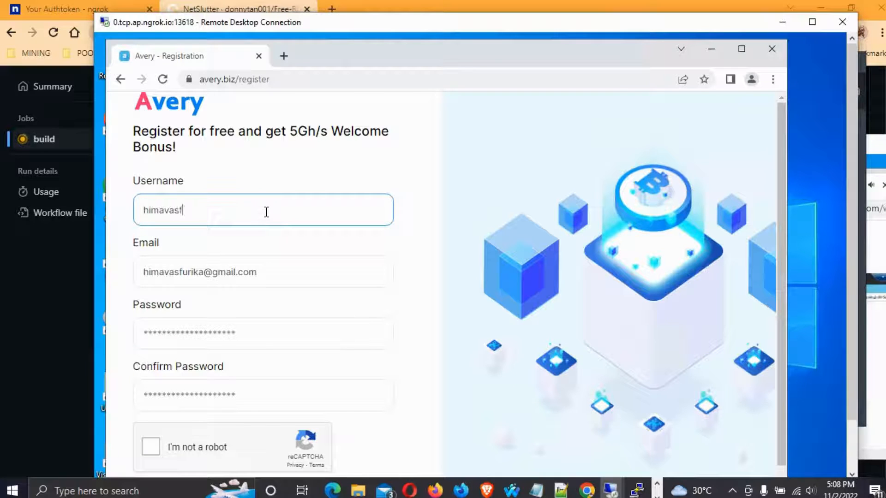
pyautogui.click(263, 333)
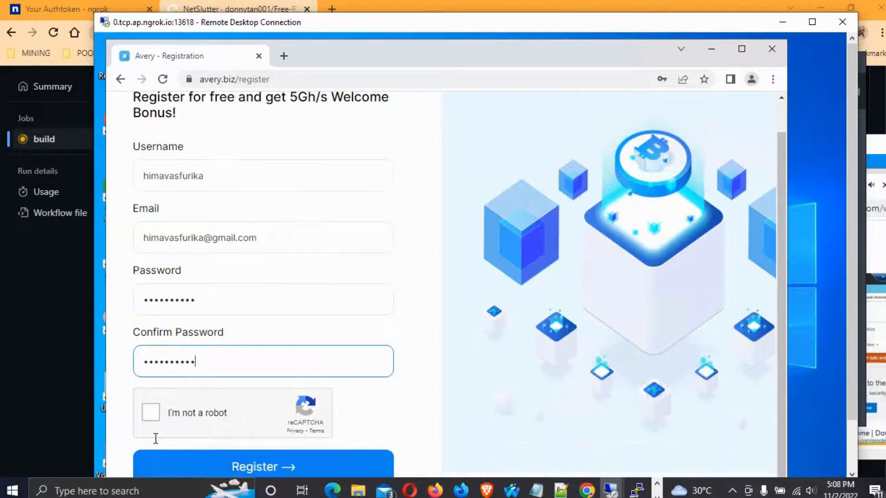
pyautogui.click(150, 412)
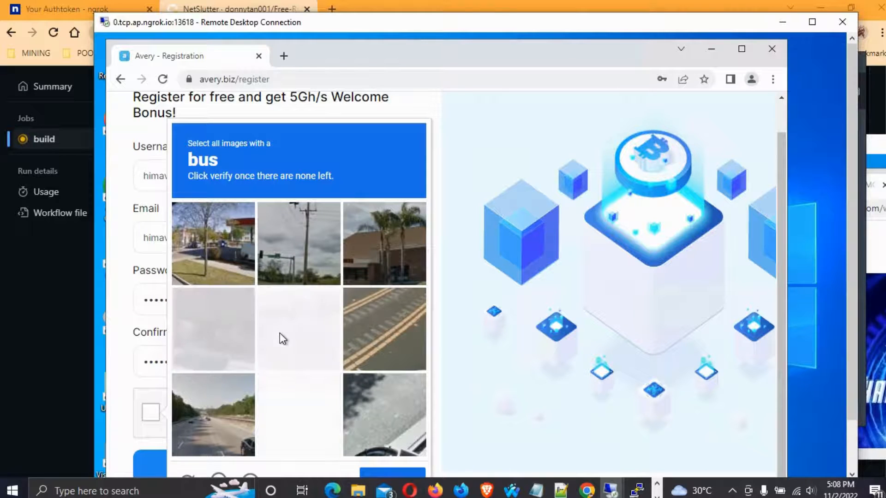
# Step: Solve the bus, traffic light, crosswalk and motorcycle rounds, skipping bicycles
pyautogui.click(298, 416)
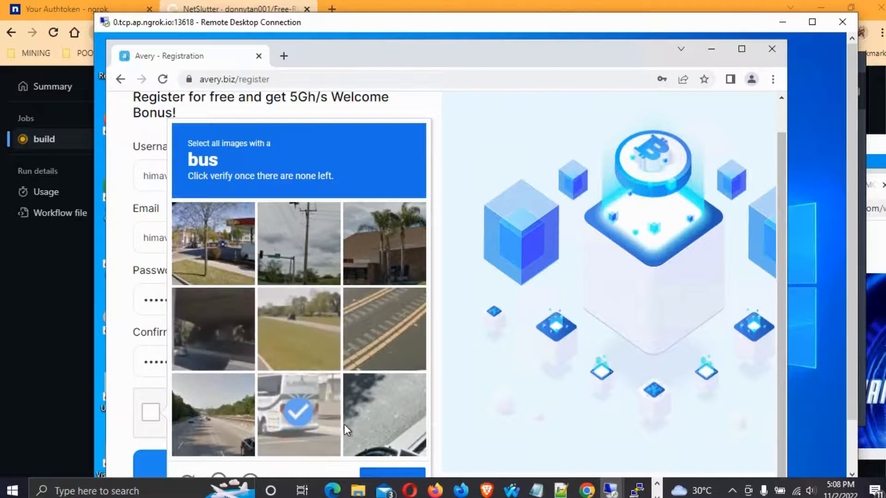
pyautogui.click(299, 415)
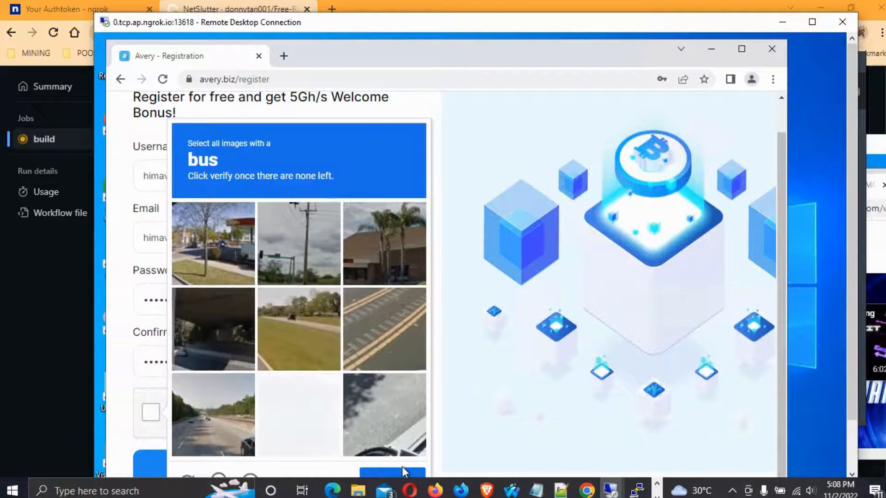
pyautogui.click(298, 415)
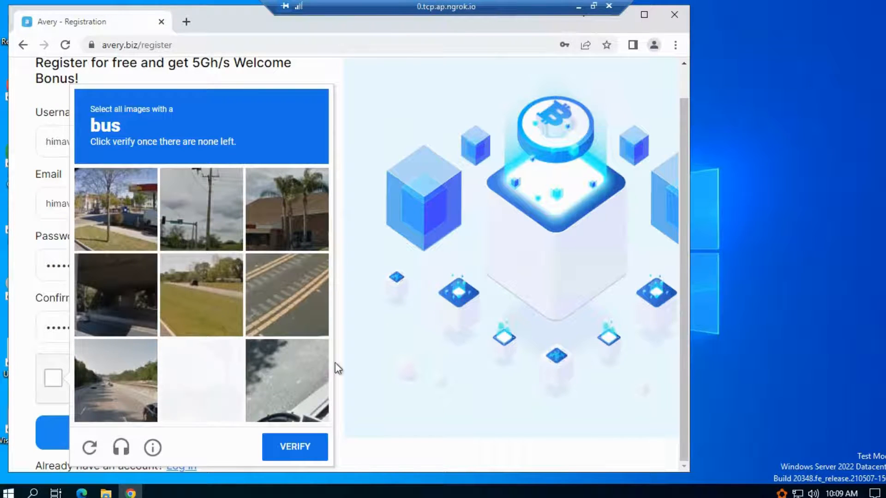
pyautogui.click(295, 447)
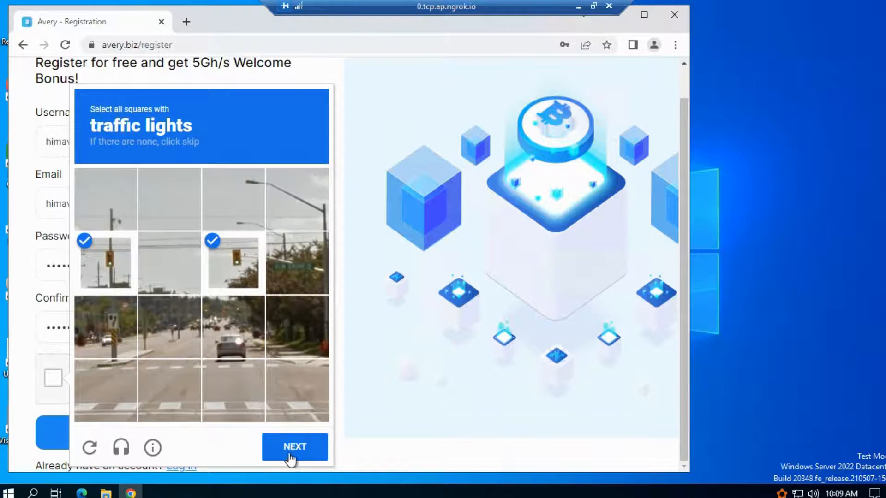
pyautogui.click(295, 448)
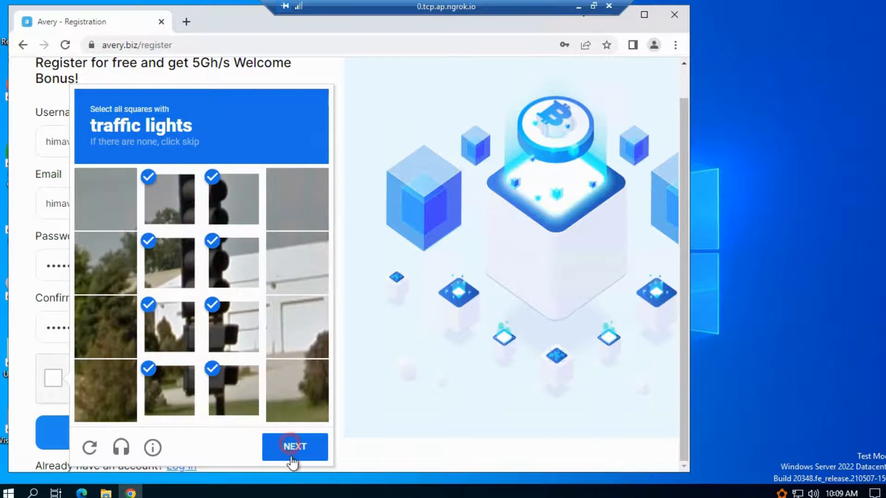
pyautogui.click(295, 447)
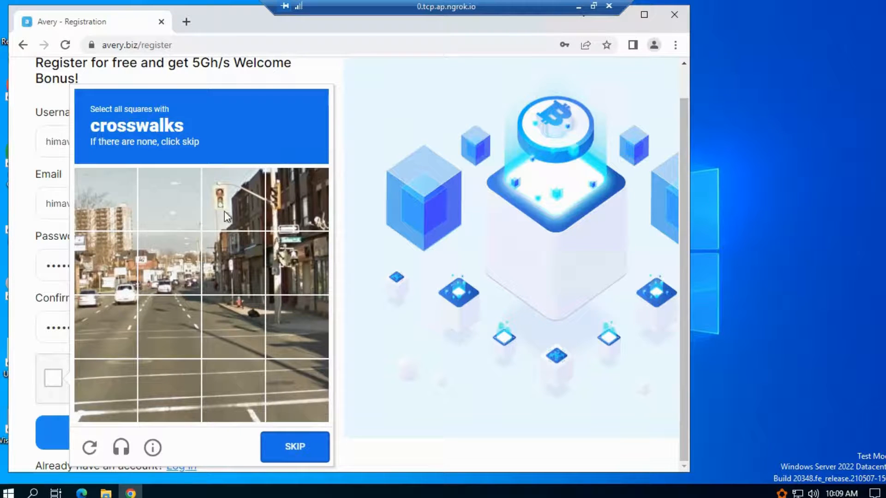
pyautogui.moveTo(129, 379)
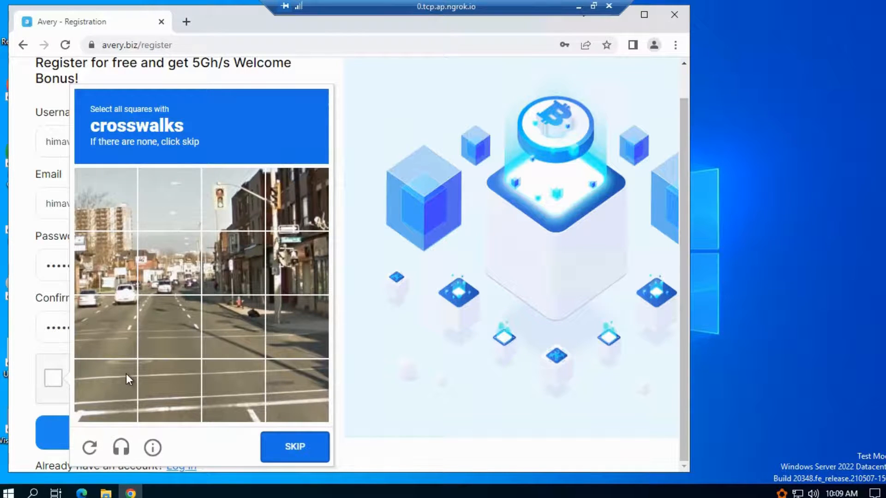
pyautogui.click(171, 403)
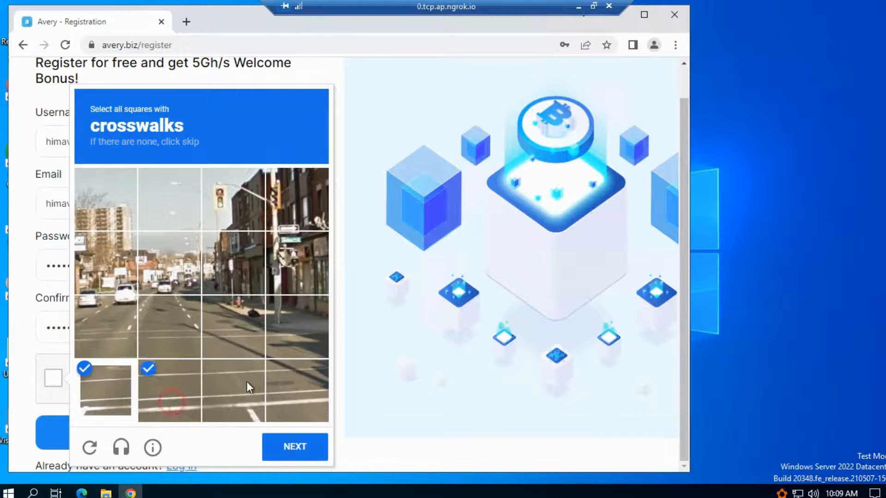
pyautogui.click(295, 447)
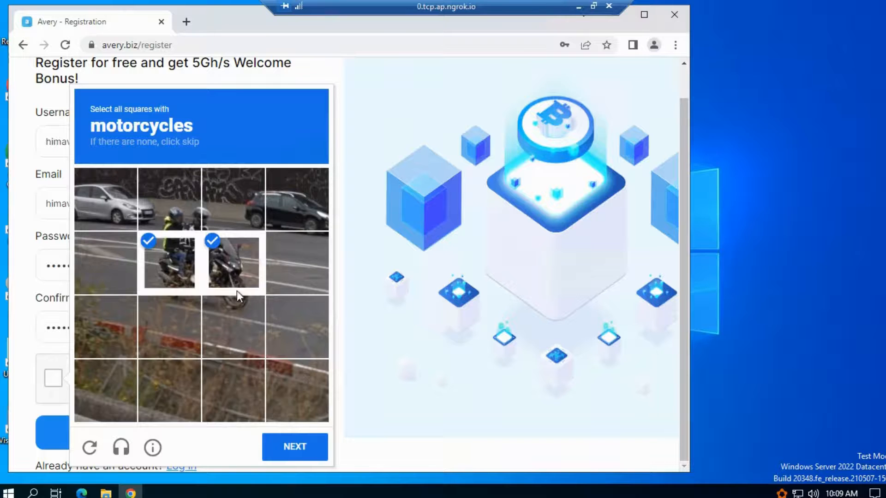
pyautogui.click(295, 447)
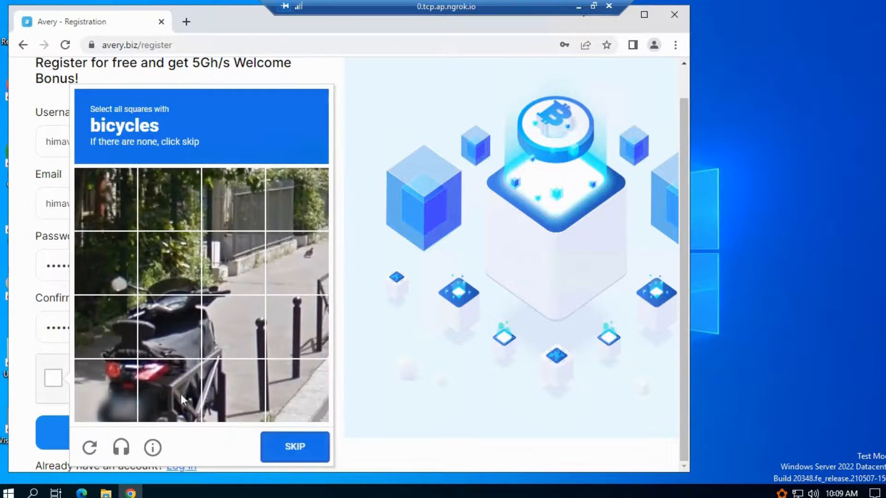
pyautogui.click(295, 447)
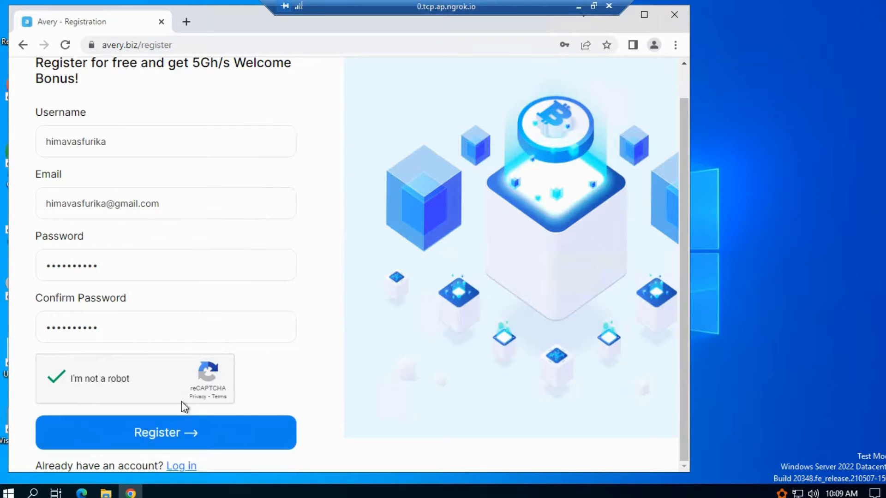
# Step: Submit the registration and put full mining power on Bitcoin Cash
pyautogui.click(166, 433)
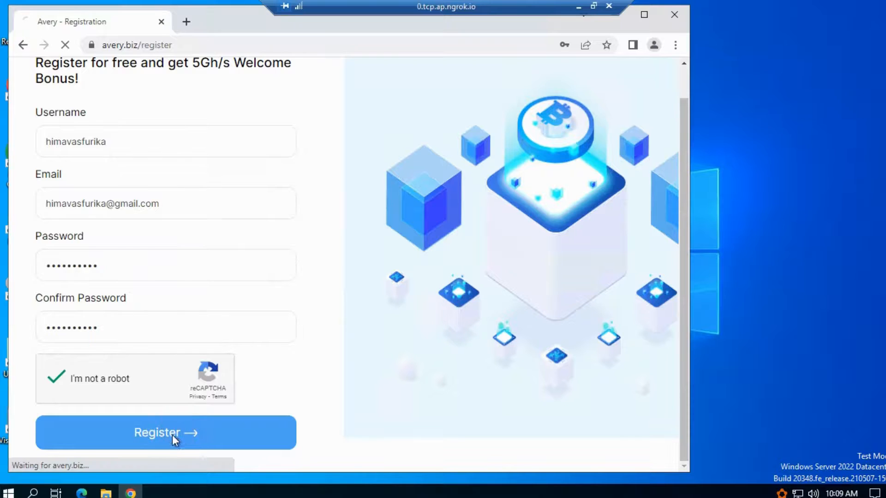
pyautogui.click(165, 433)
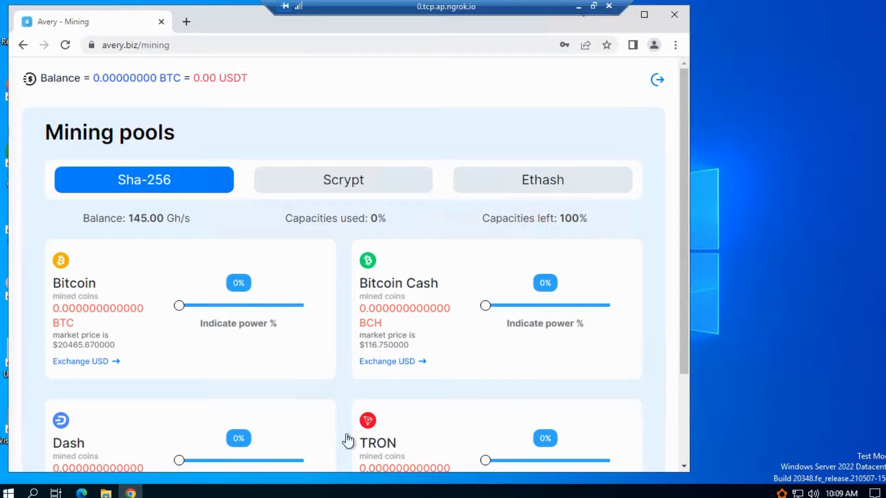
pyautogui.moveTo(485, 305); pyautogui.dragTo(605, 305)
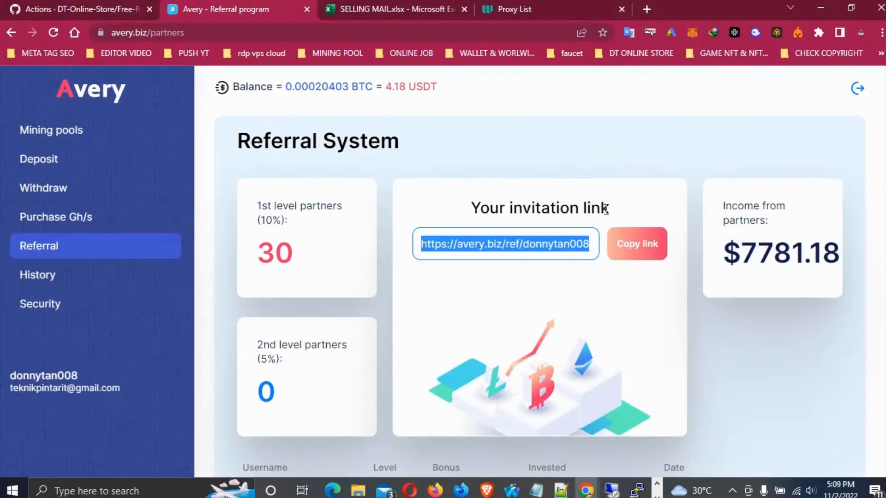
pyautogui.moveTo(617, 252)
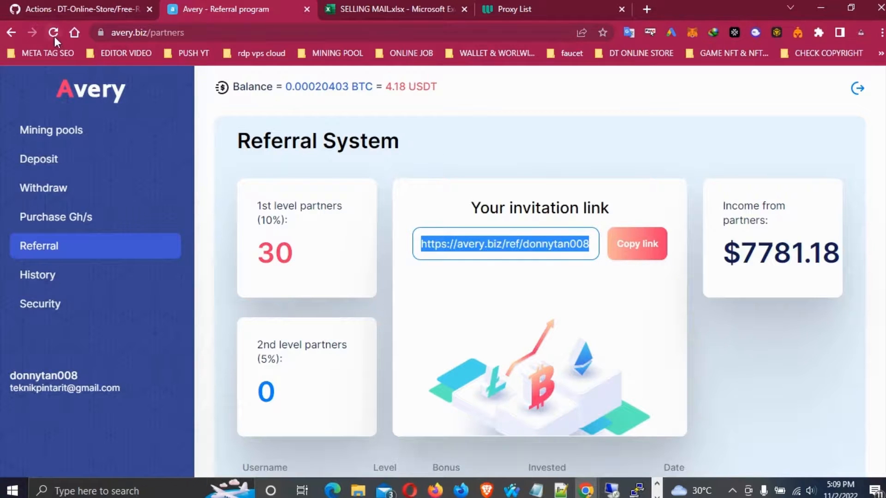
# Step: Reload the Referral page to update partner stats, then return to Mining pools
pyautogui.click(52, 33)
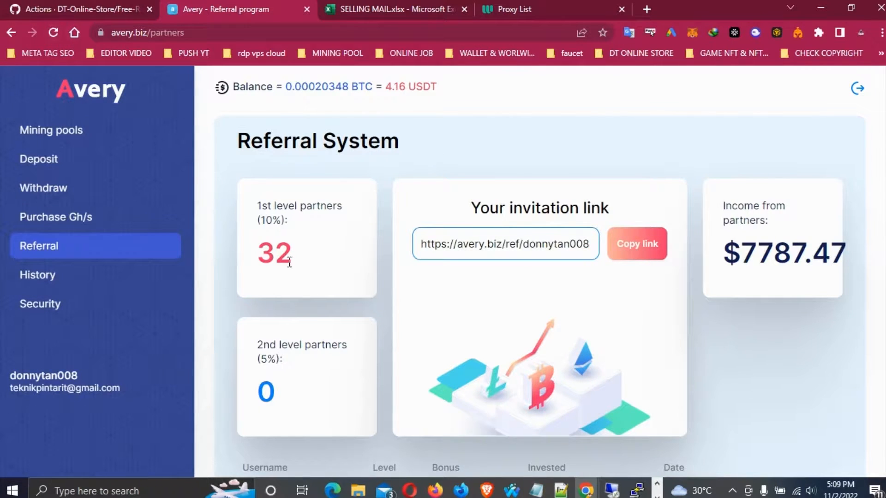
pyautogui.moveTo(48, 135)
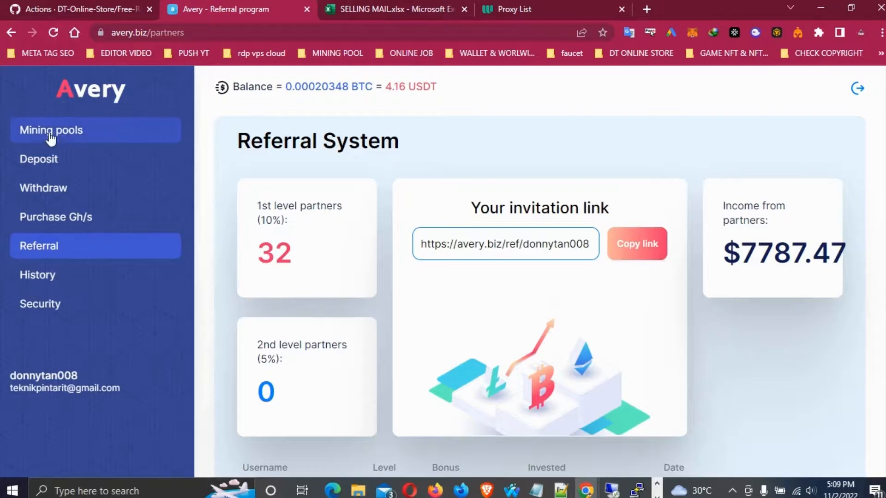
pyautogui.click(50, 130)
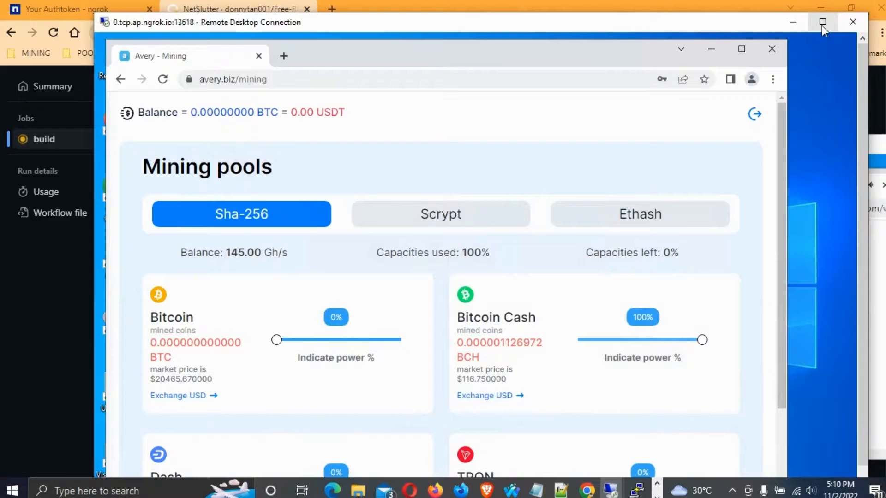
# Step: Maximize the Remote Desktop window to view the Mining pools page full-screen
pyautogui.click(823, 22)
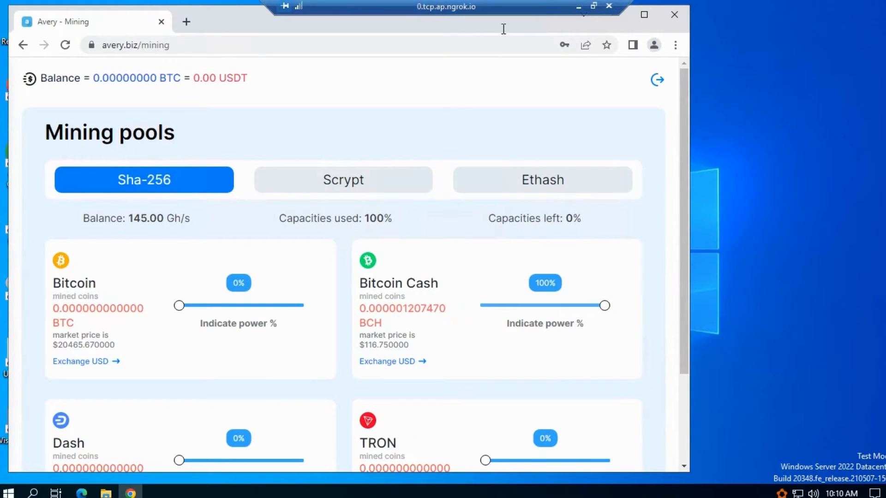